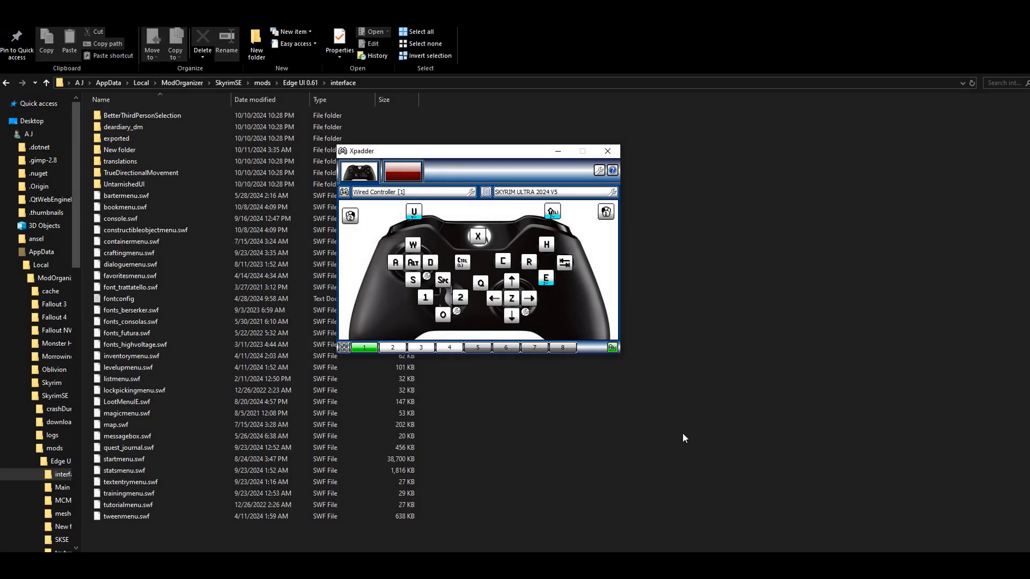
{"action": "mouse_move", "coordinate": [603, 281]}
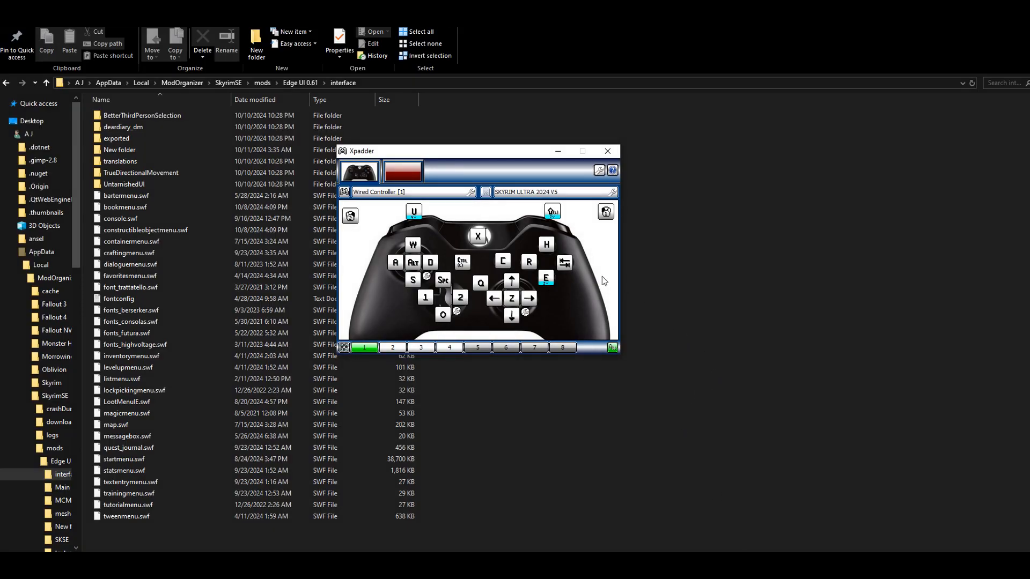
{"action": "mouse_move", "coordinate": [586, 241]}
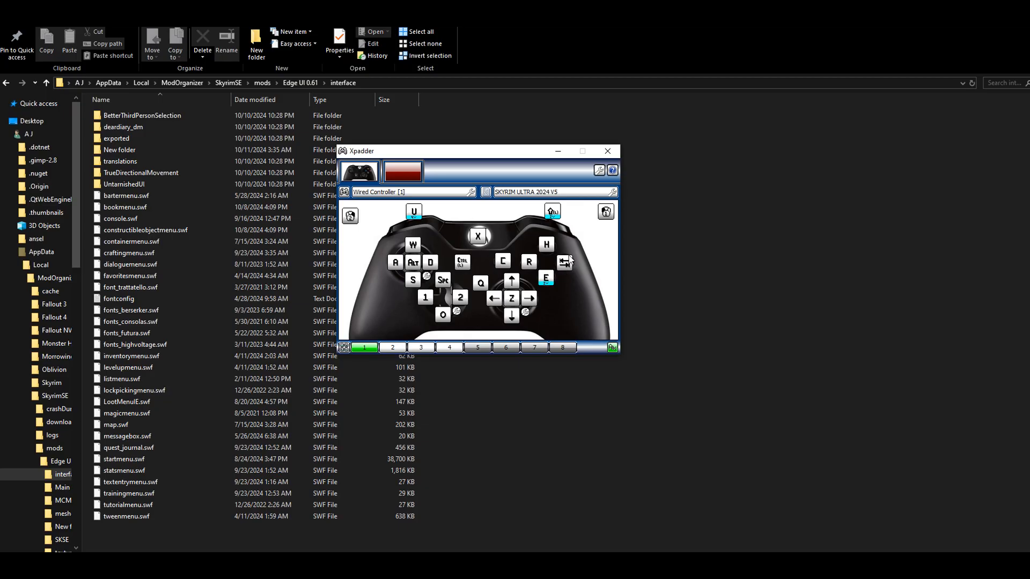
{"action": "mouse_move", "coordinate": [584, 259]}
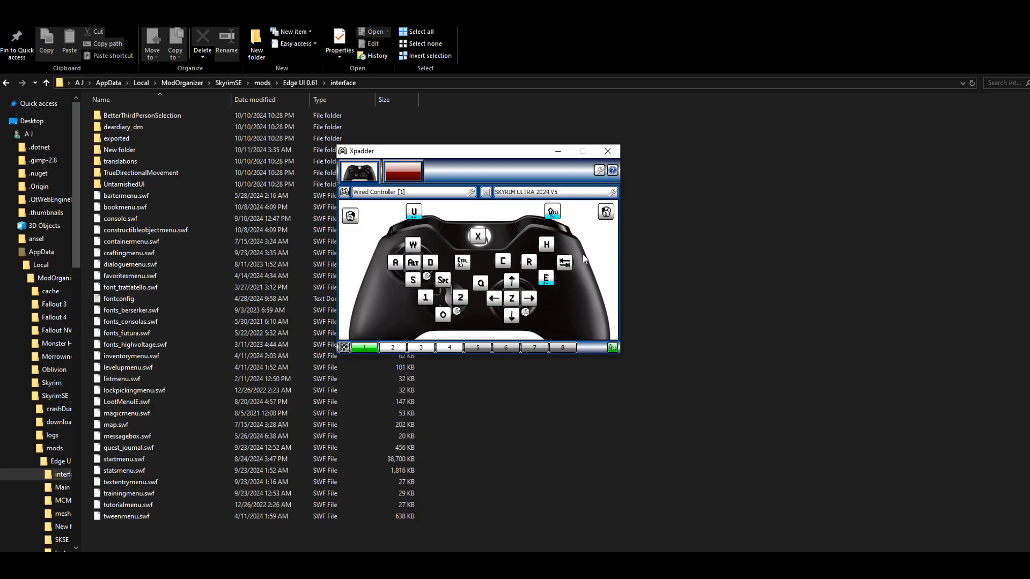
{"action": "mouse_move", "coordinate": [598, 296]}
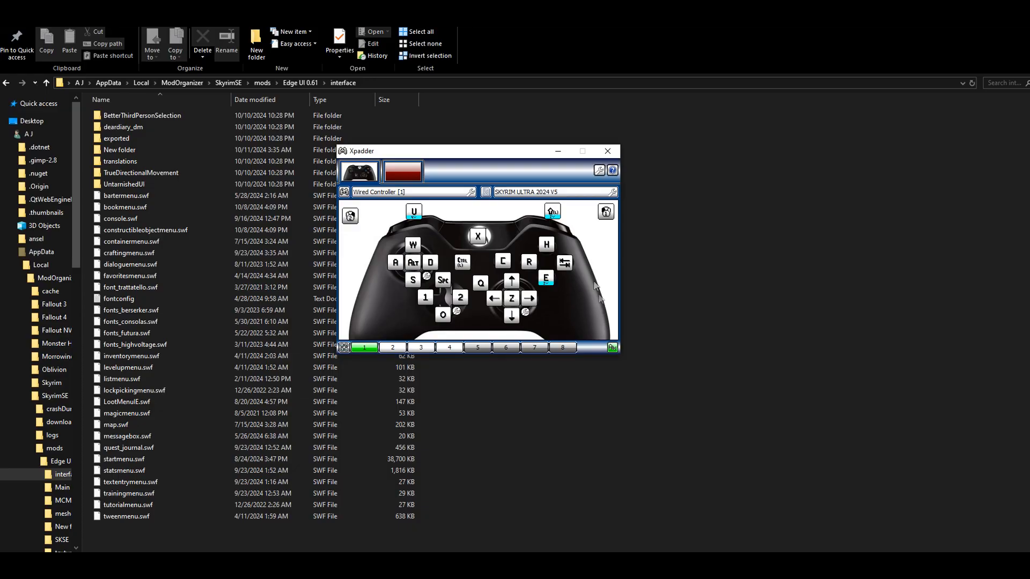
{"action": "mouse_move", "coordinate": [666, 485]}
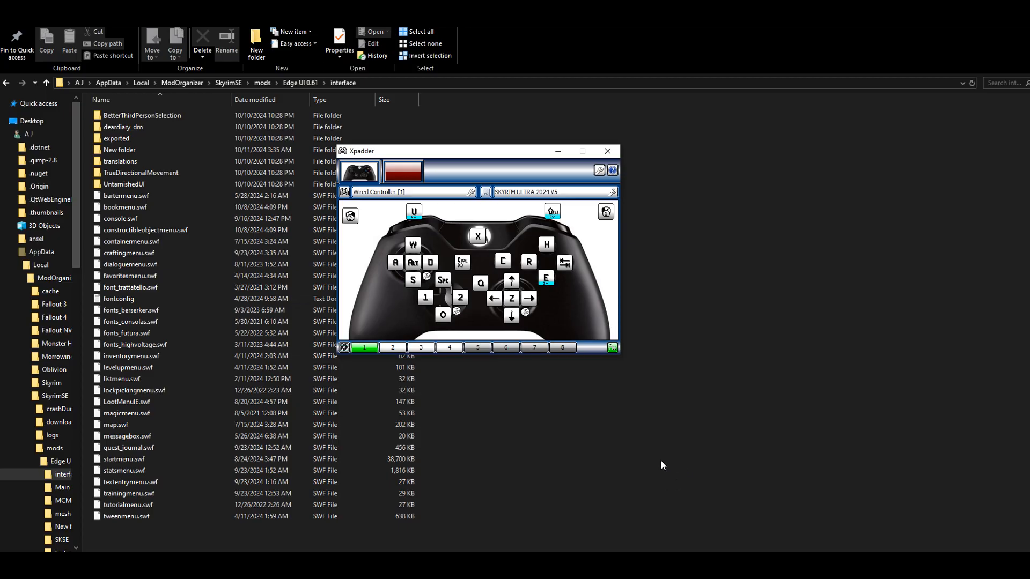
{"action": "mouse_move", "coordinate": [623, 387]}
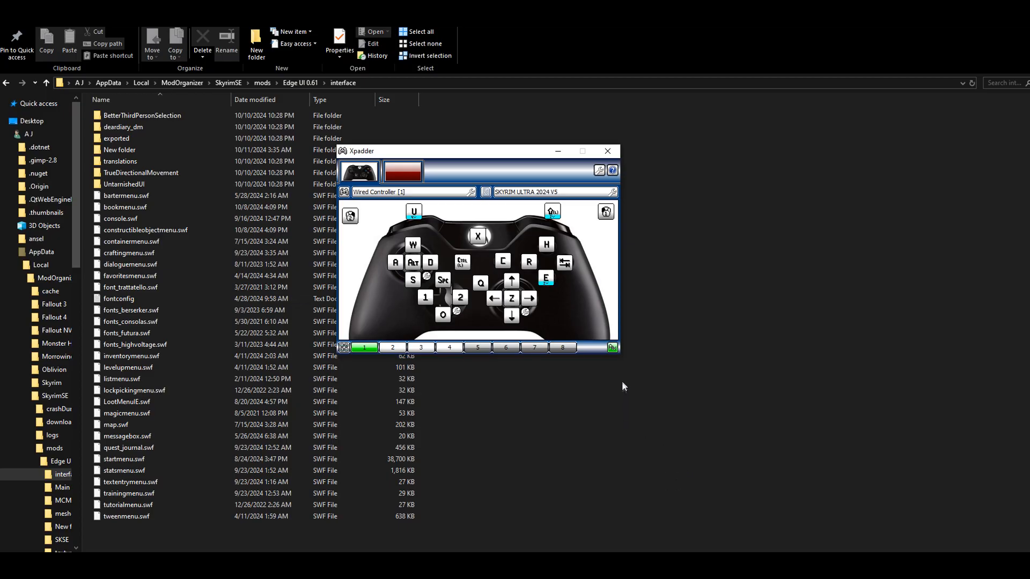
{"action": "mouse_move", "coordinate": [547, 248]}
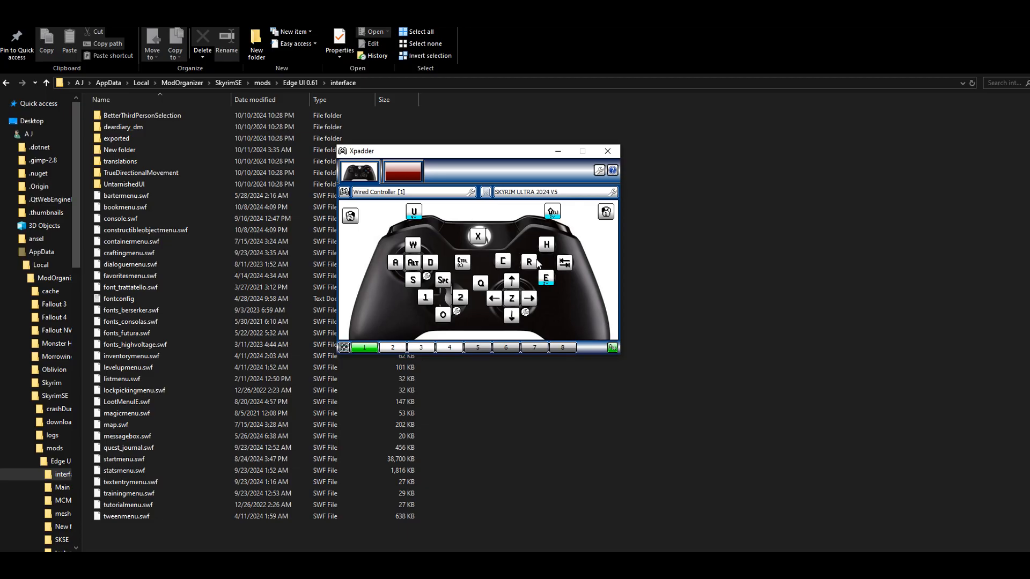
{"action": "mouse_move", "coordinate": [563, 246]}
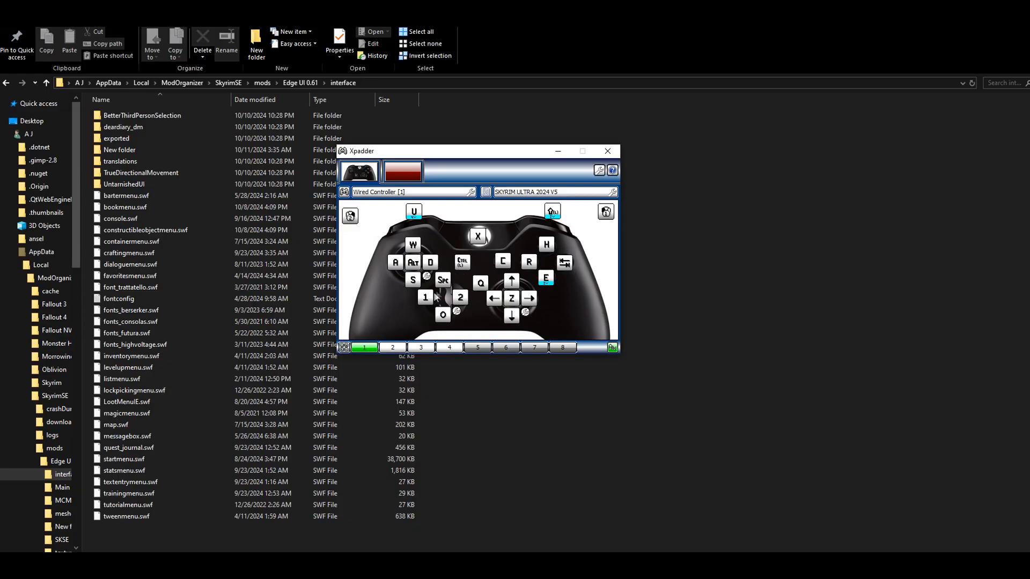
Review the set-selector setting of the button mapped to U in its advanced assignment options
{"action": "left_click", "coordinate": [442, 280]}
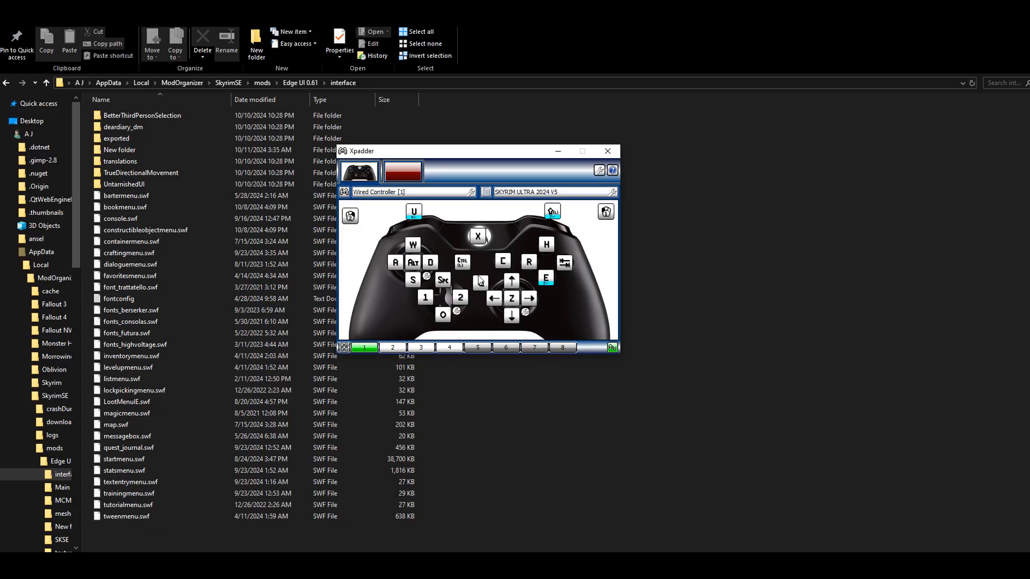
{"action": "mouse_move", "coordinate": [480, 281]}
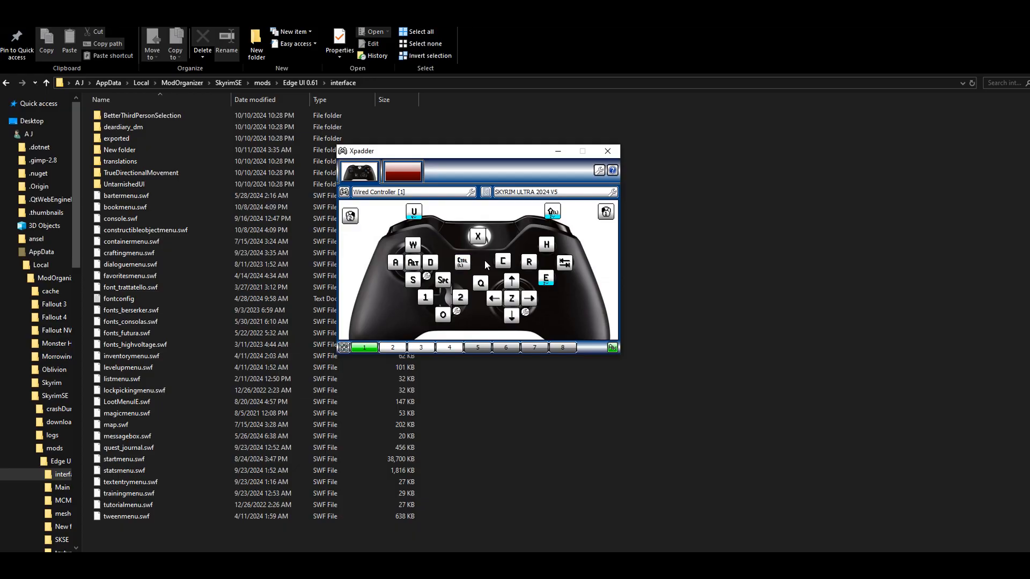
{"action": "mouse_move", "coordinate": [504, 262]}
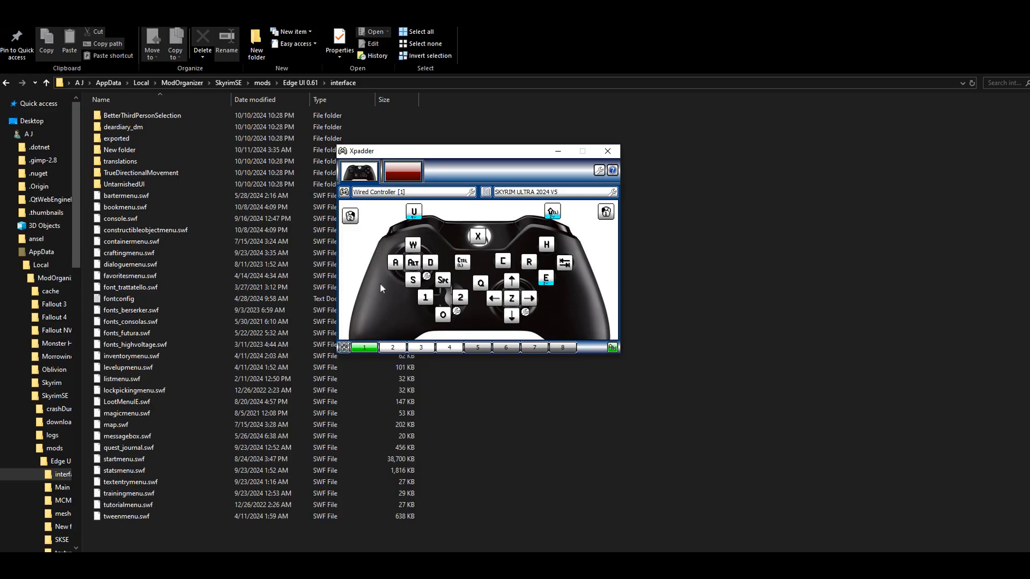
{"action": "mouse_move", "coordinate": [479, 248]}
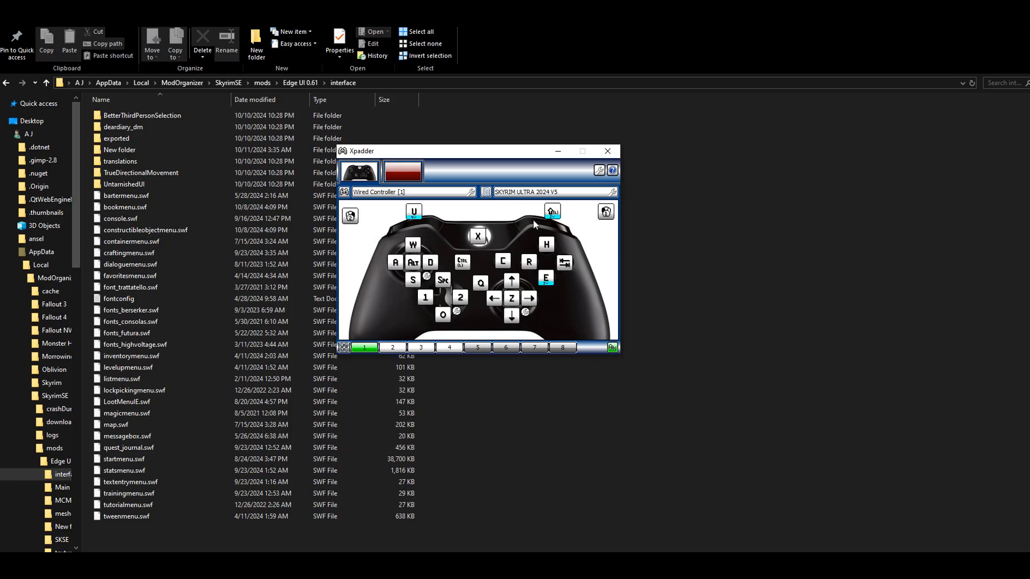
{"action": "mouse_move", "coordinate": [409, 216]}
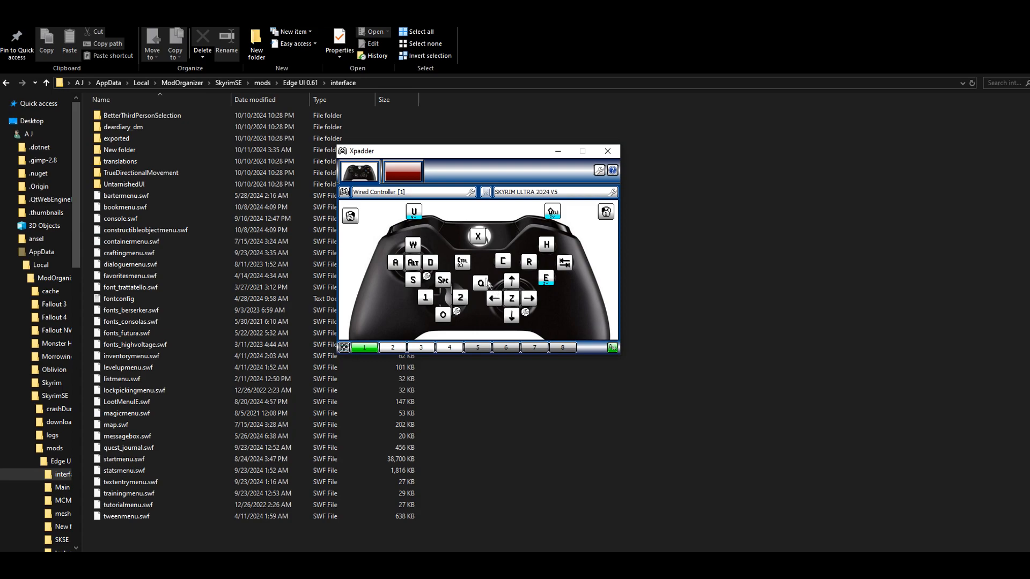
{"action": "mouse_move", "coordinate": [453, 324]}
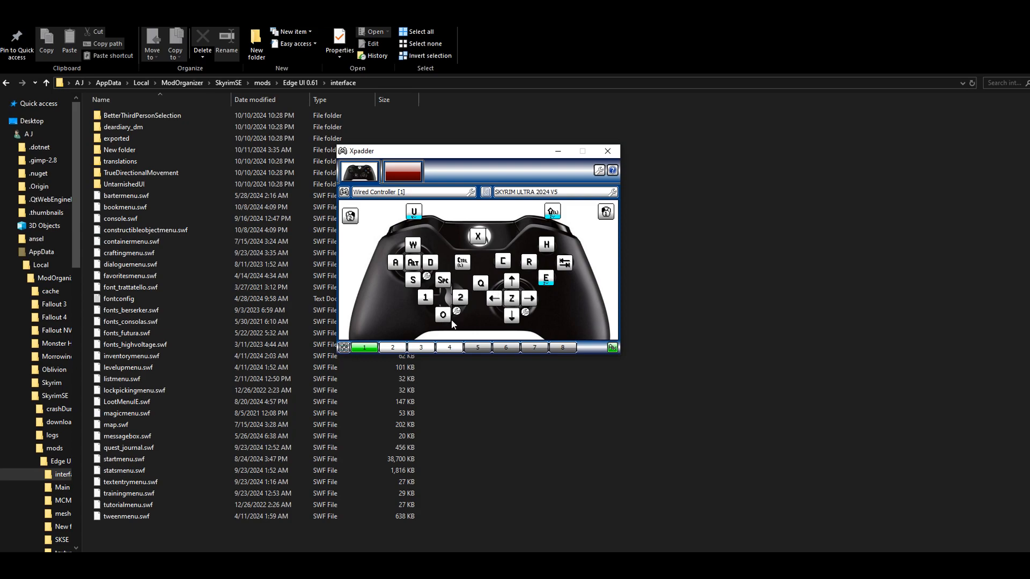
{"action": "mouse_move", "coordinate": [452, 325]}
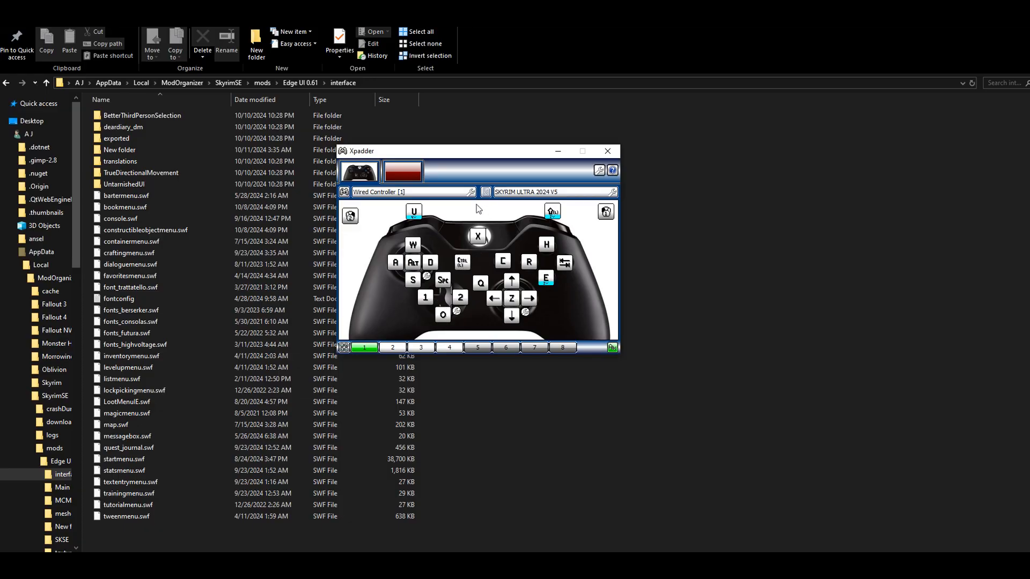
{"action": "mouse_move", "coordinate": [493, 226]}
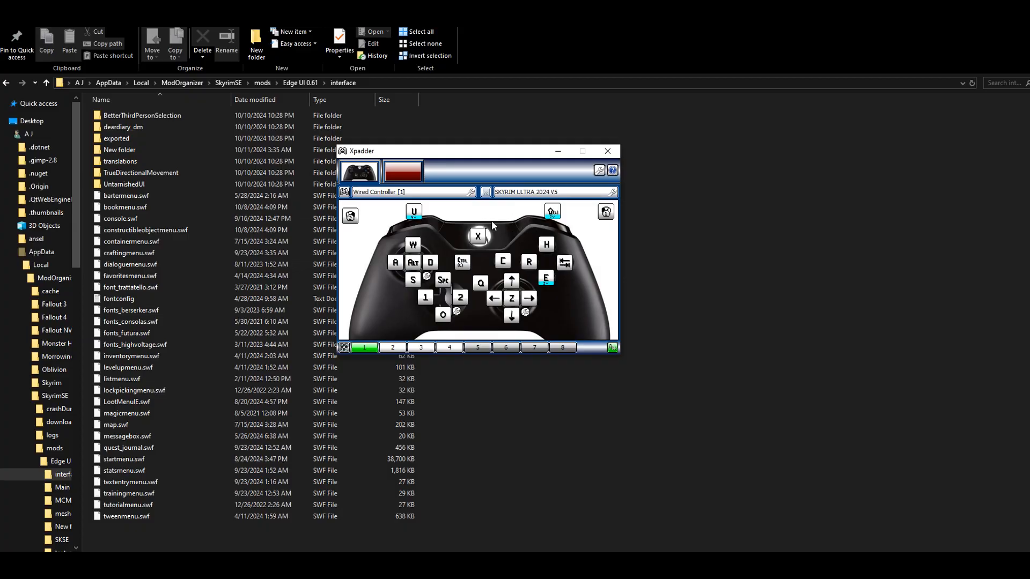
{"action": "mouse_move", "coordinate": [578, 275]}
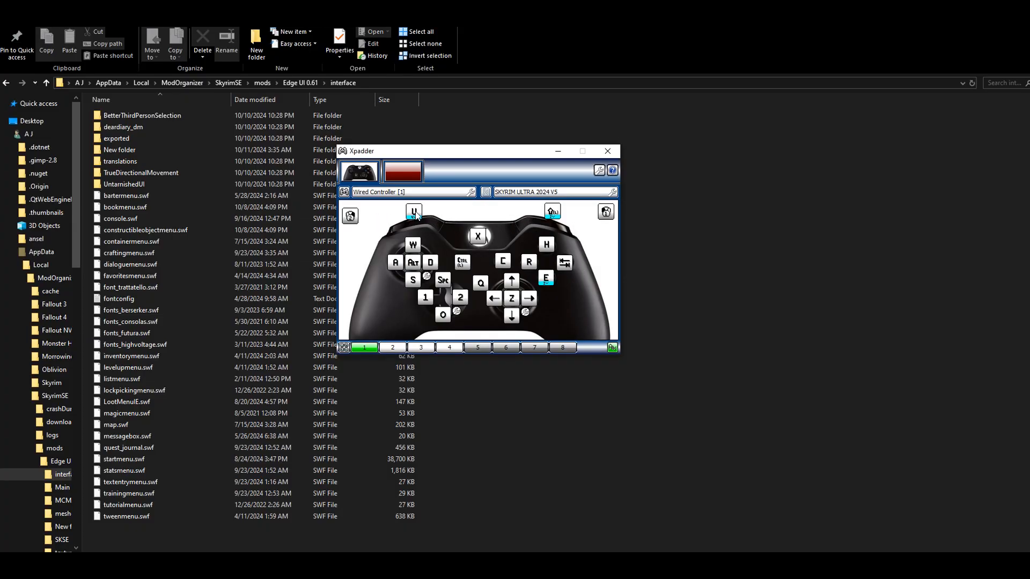
{"action": "left_click", "coordinate": [414, 211]}
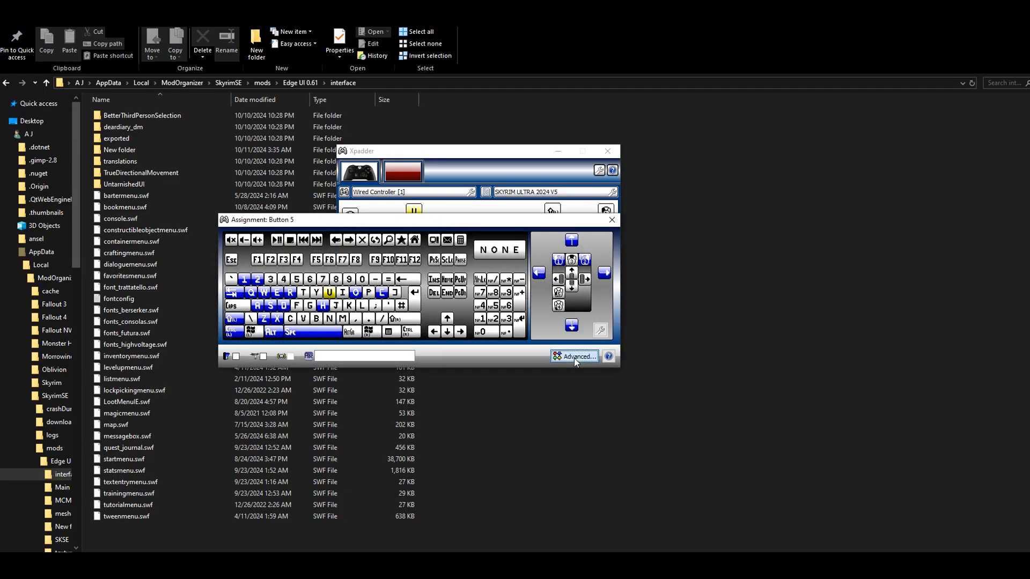
{"action": "left_click", "coordinate": [575, 356]}
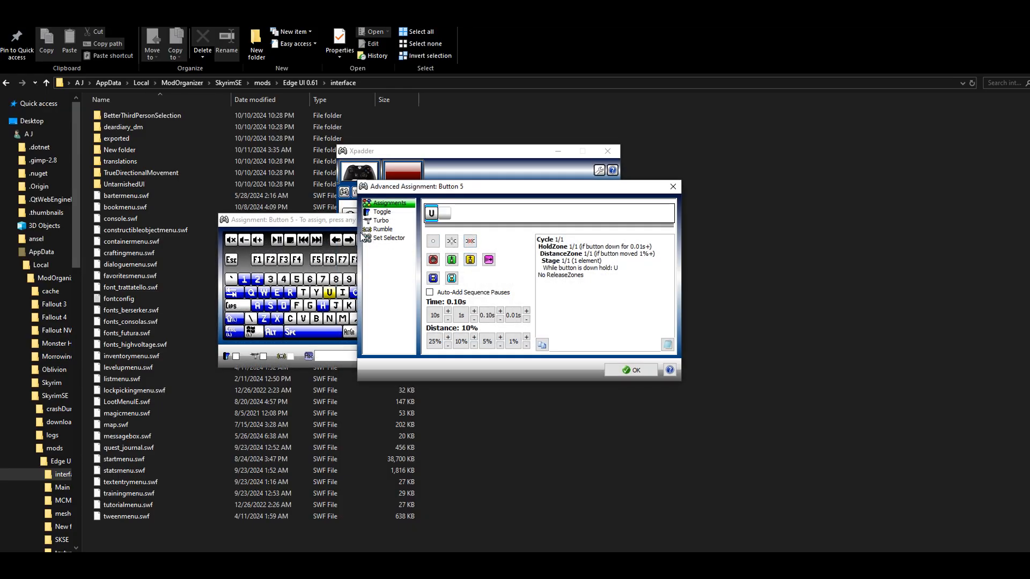
{"action": "left_click", "coordinate": [389, 237]}
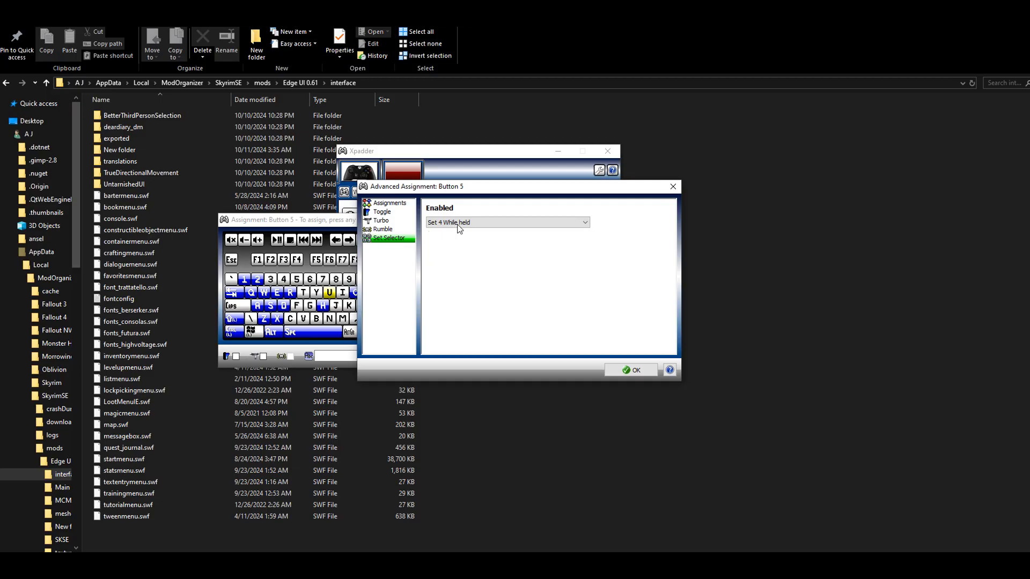
{"action": "left_click", "coordinate": [505, 223]}
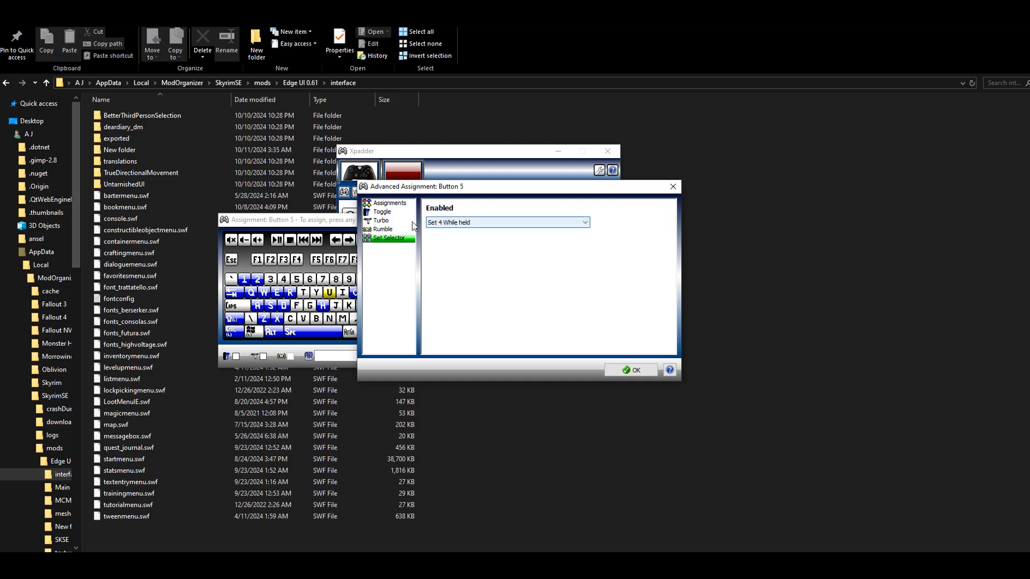
{"action": "mouse_move", "coordinate": [545, 227]}
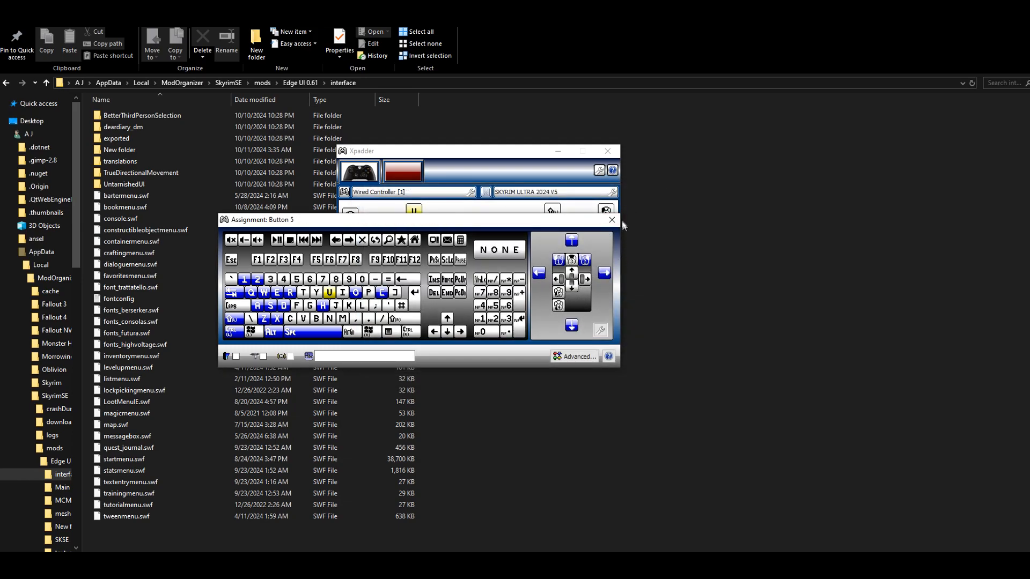
{"action": "left_click", "coordinate": [610, 219]}
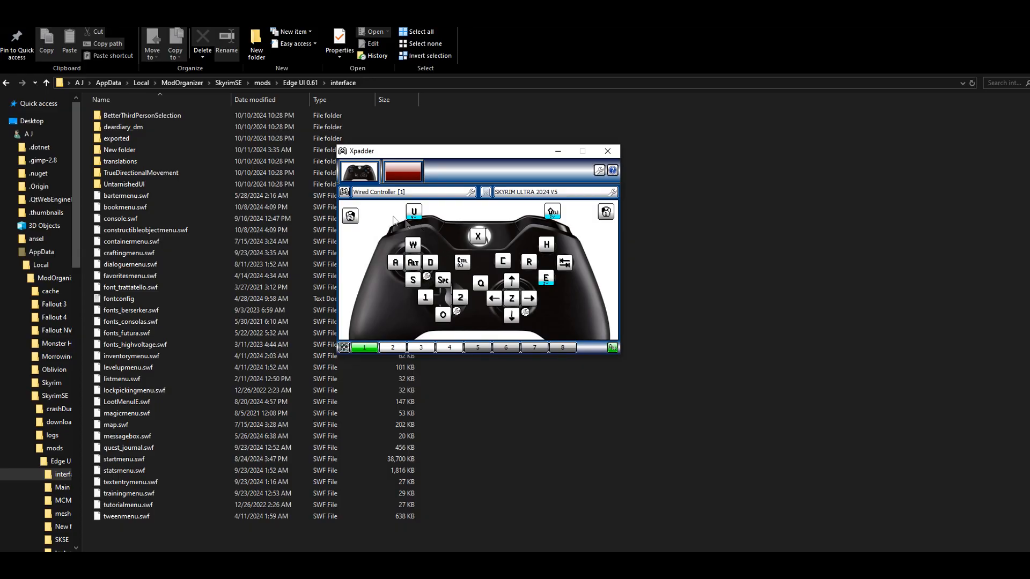
{"action": "mouse_move", "coordinate": [440, 219]}
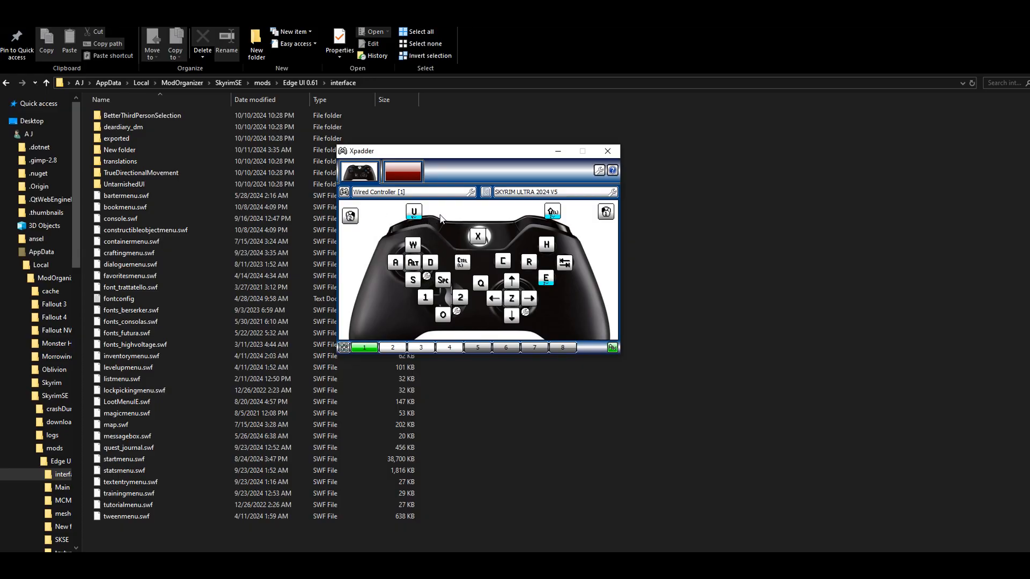
{"action": "mouse_move", "coordinate": [445, 234]}
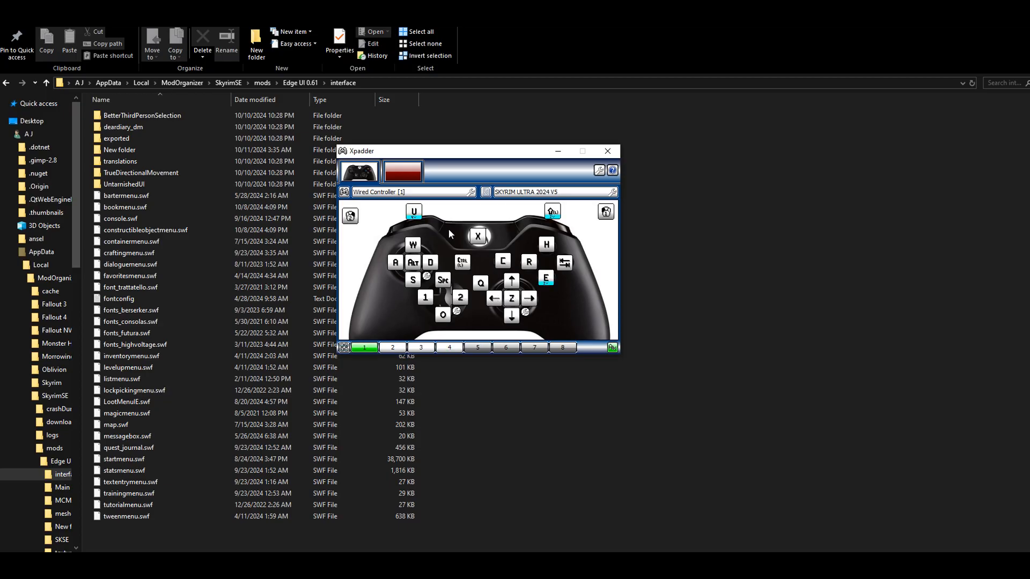
Switch the Skyrim profile to key set 3, showing its numpad and function-key mappings
{"action": "left_click", "coordinate": [448, 346]}
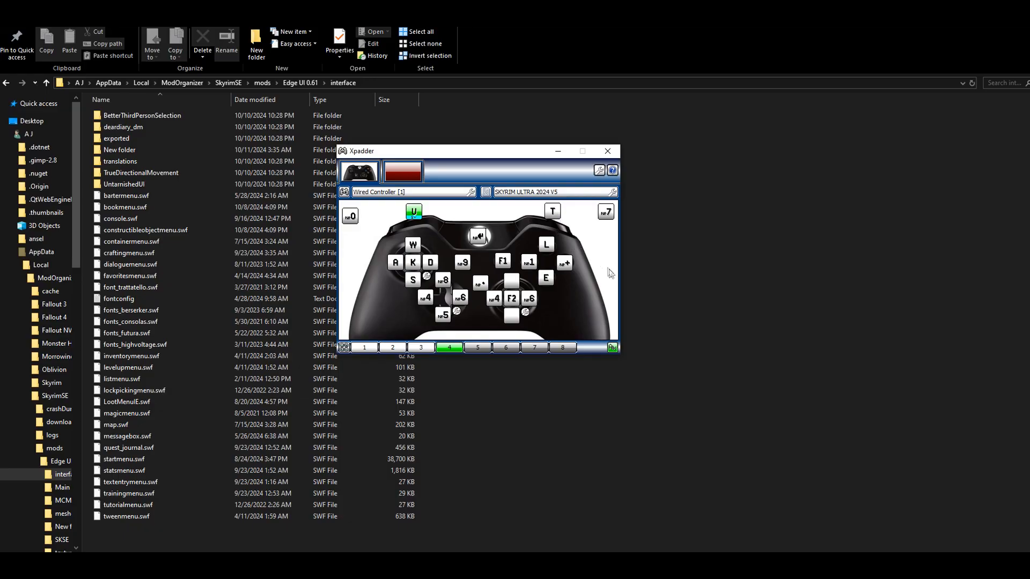
{"action": "mouse_move", "coordinate": [582, 253]}
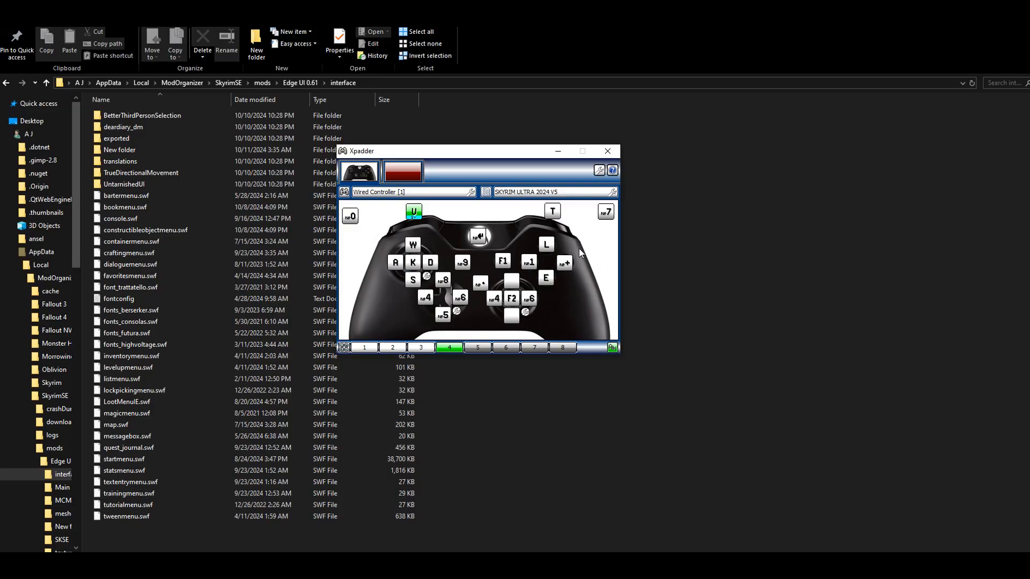
{"action": "mouse_move", "coordinate": [579, 250]}
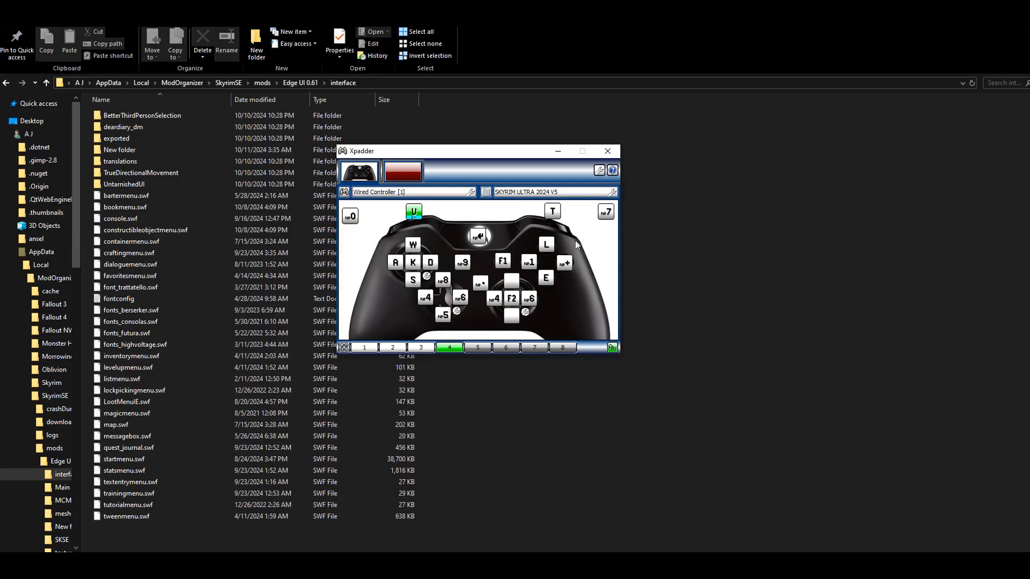
{"action": "mouse_move", "coordinate": [566, 268]}
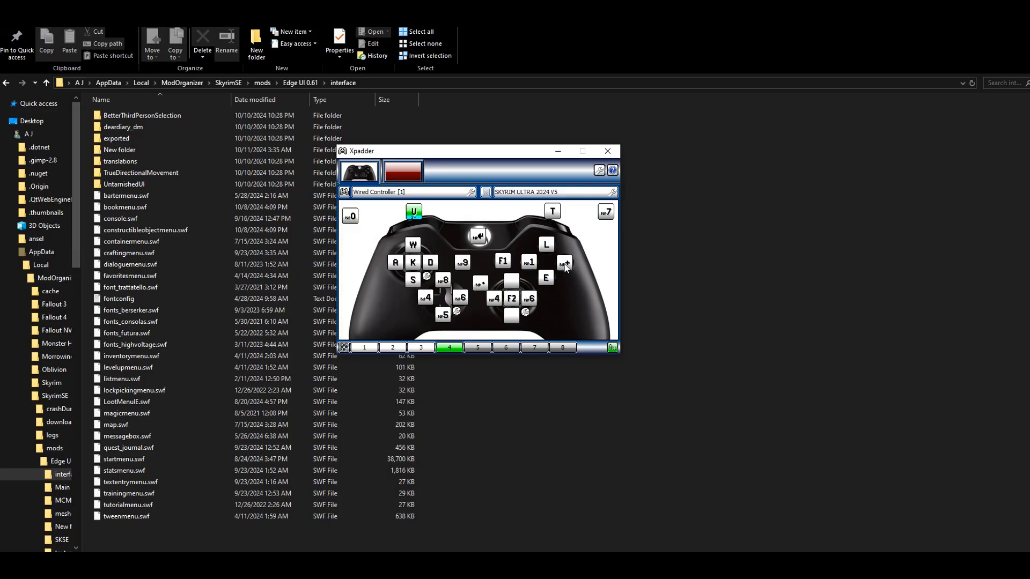
{"action": "mouse_move", "coordinate": [585, 276]}
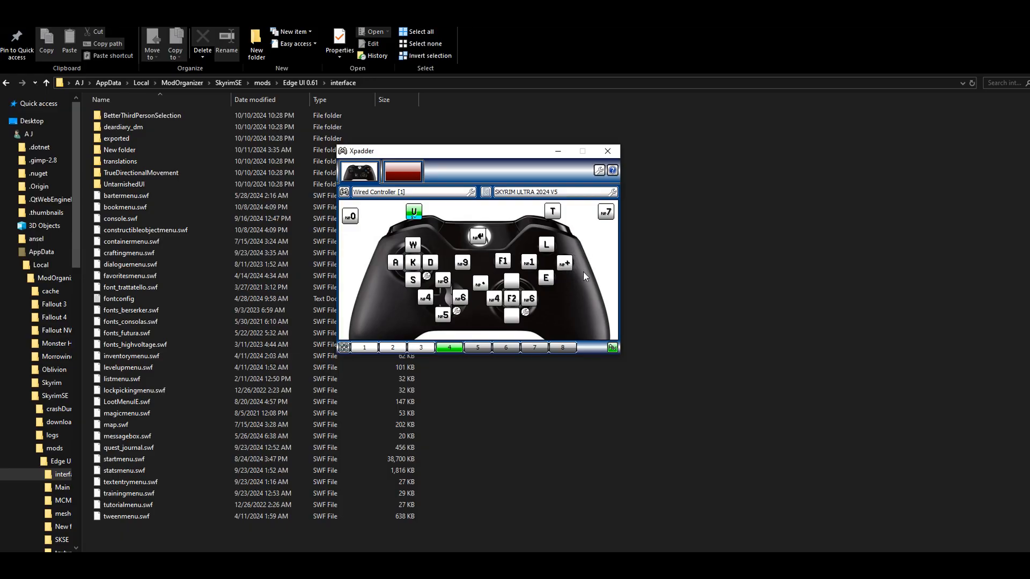
{"action": "mouse_move", "coordinate": [511, 282]}
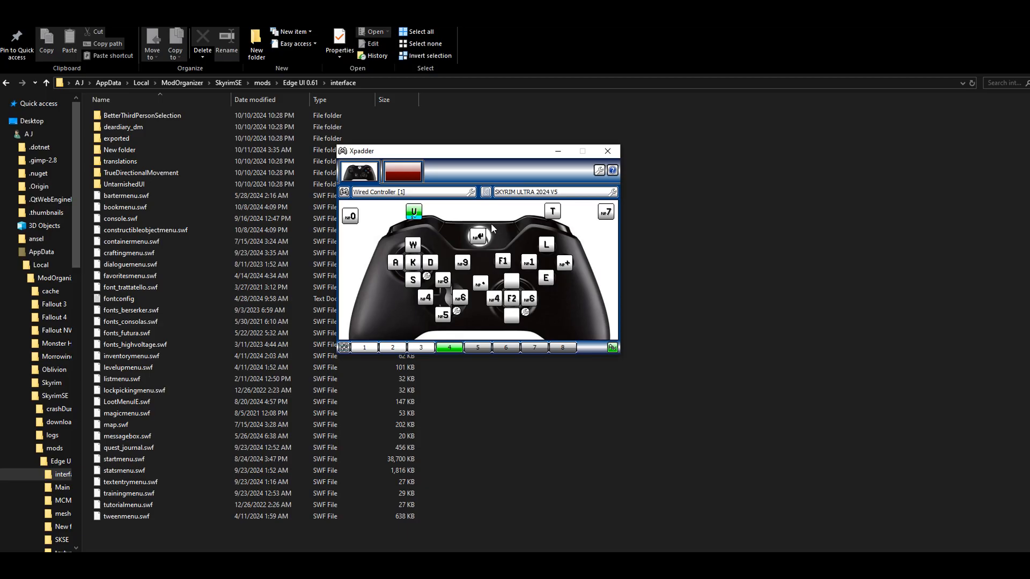
{"action": "mouse_move", "coordinate": [460, 314]}
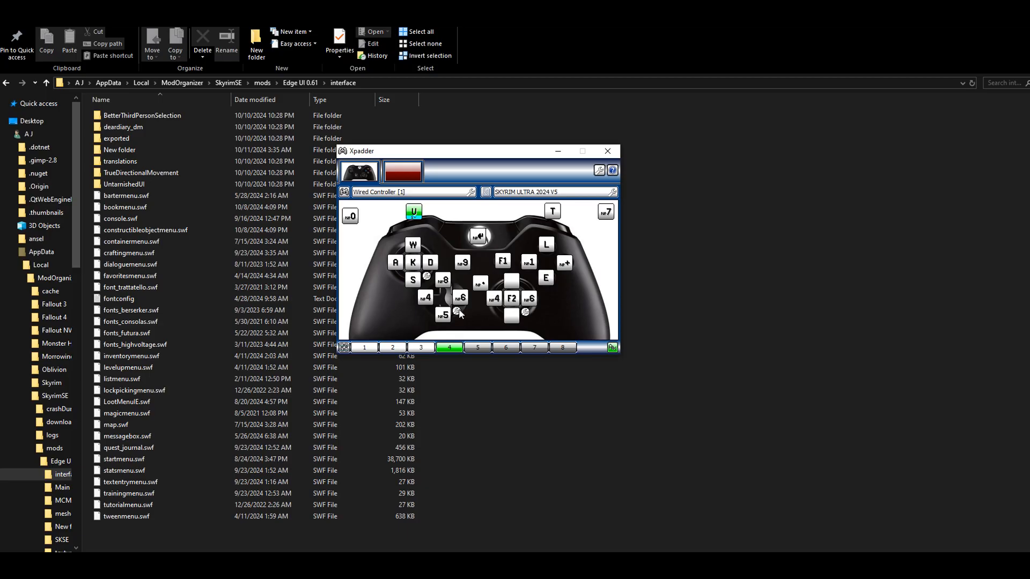
{"action": "mouse_move", "coordinate": [436, 313]}
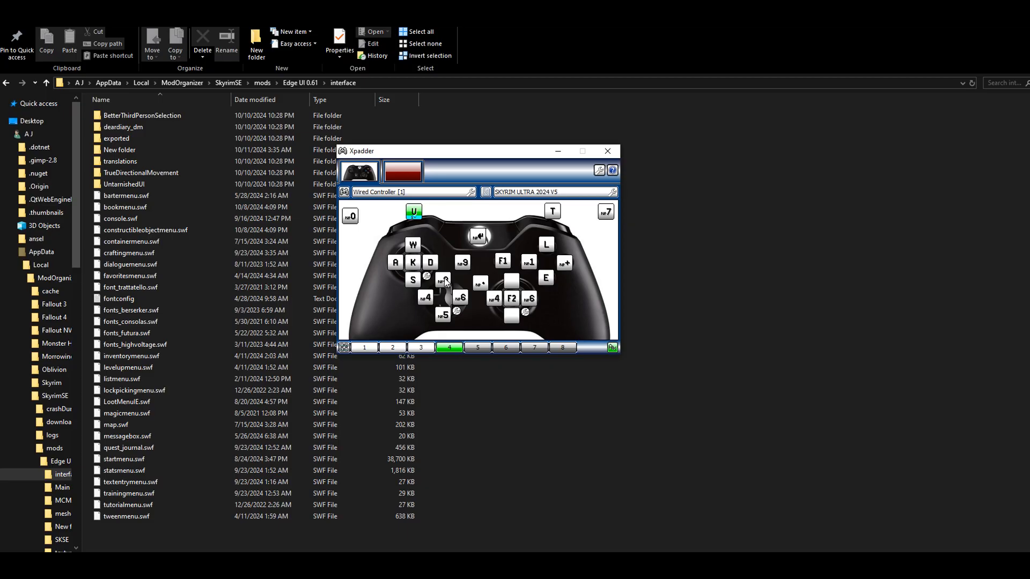
Flip between key sets 1 and 2 several times, ending with set 1 displayed
{"action": "left_click", "coordinate": [364, 347]}
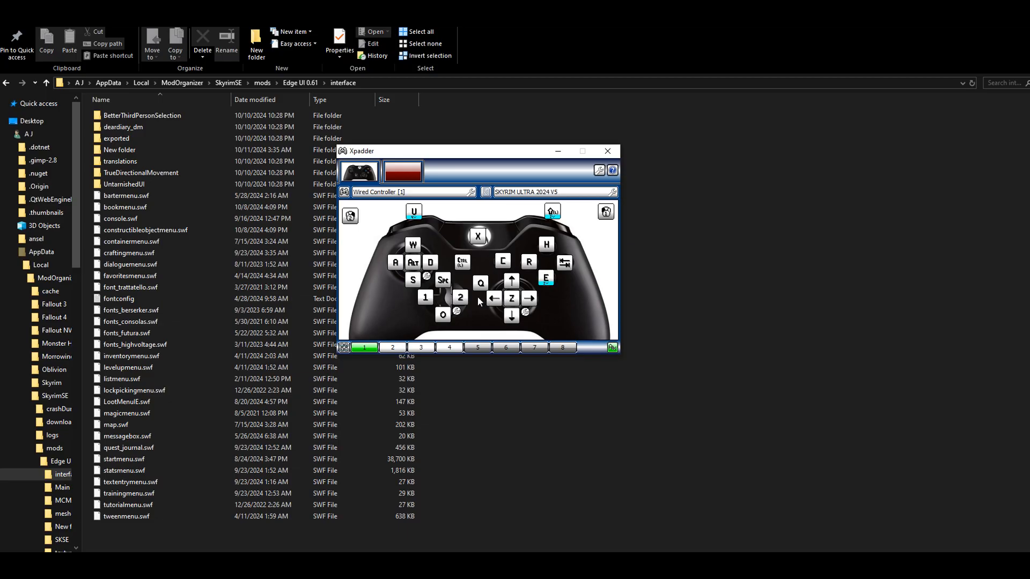
{"action": "left_click", "coordinate": [391, 347]}
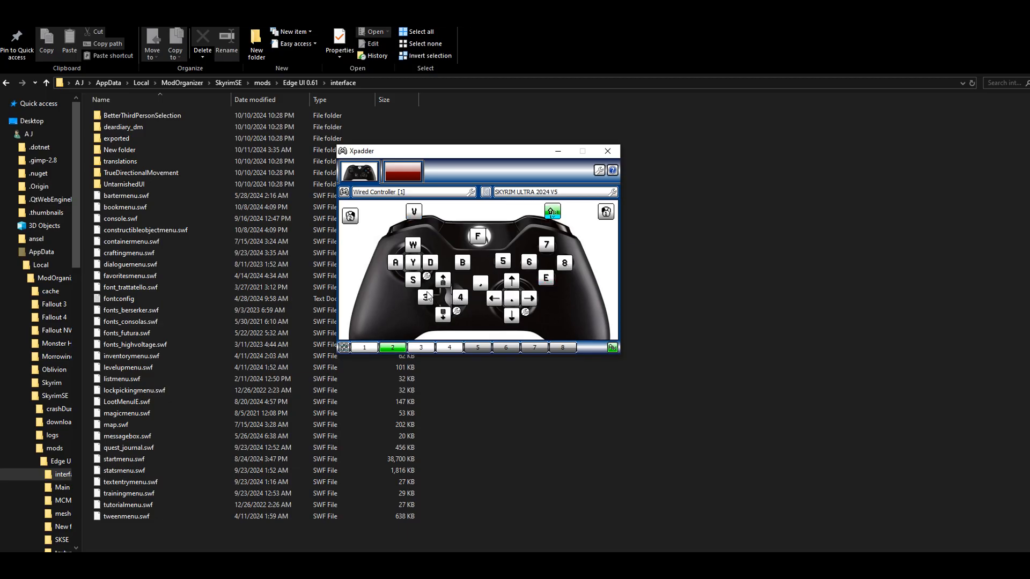
{"action": "mouse_move", "coordinate": [456, 300]}
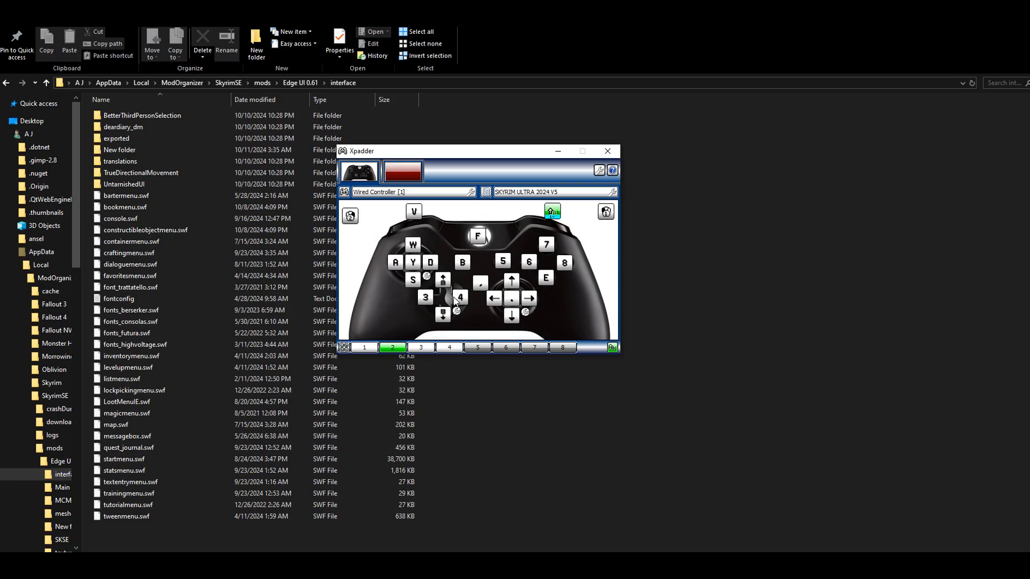
{"action": "mouse_move", "coordinate": [487, 241]}
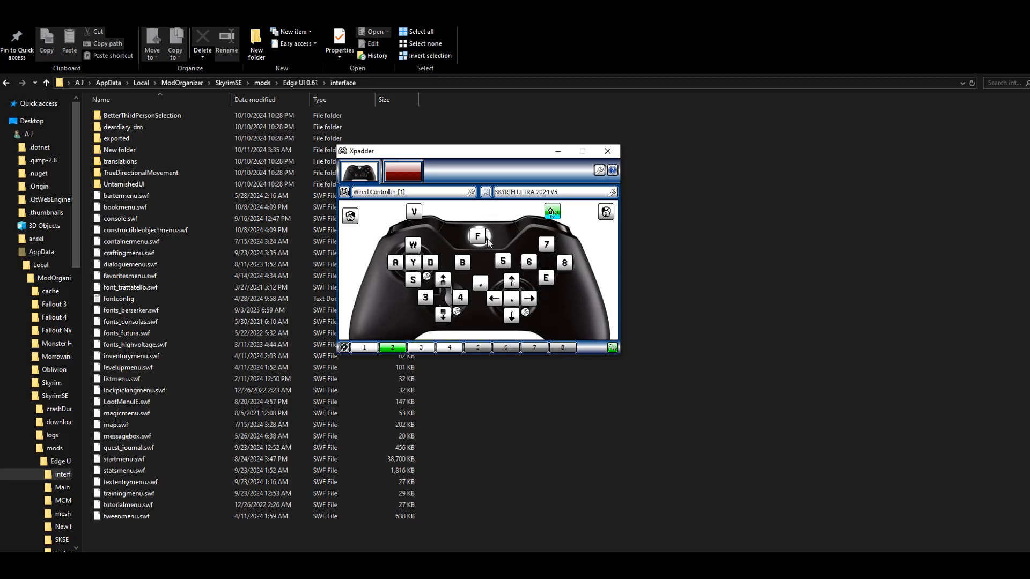
{"action": "mouse_move", "coordinate": [479, 238]}
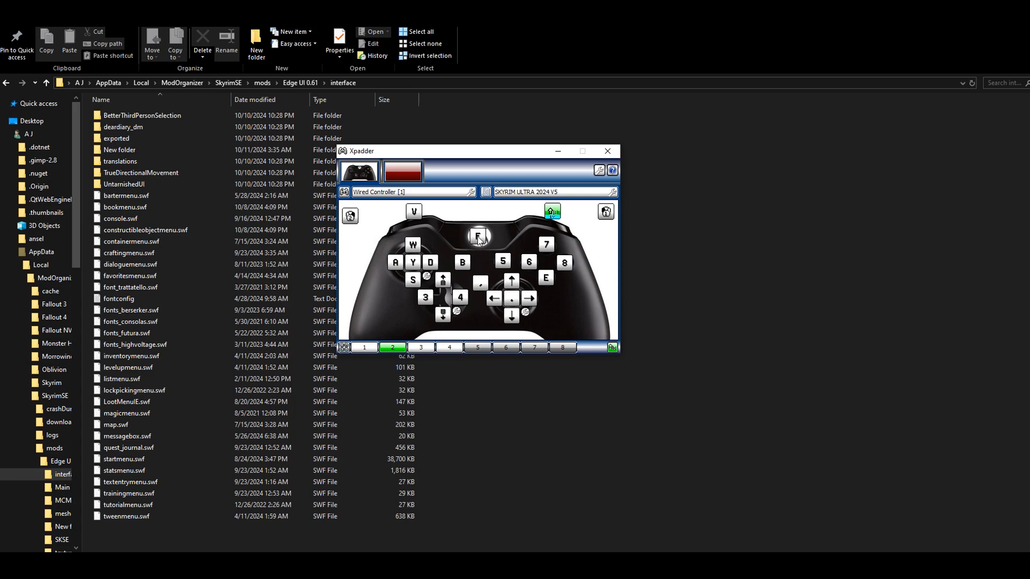
{"action": "left_click", "coordinate": [363, 346]}
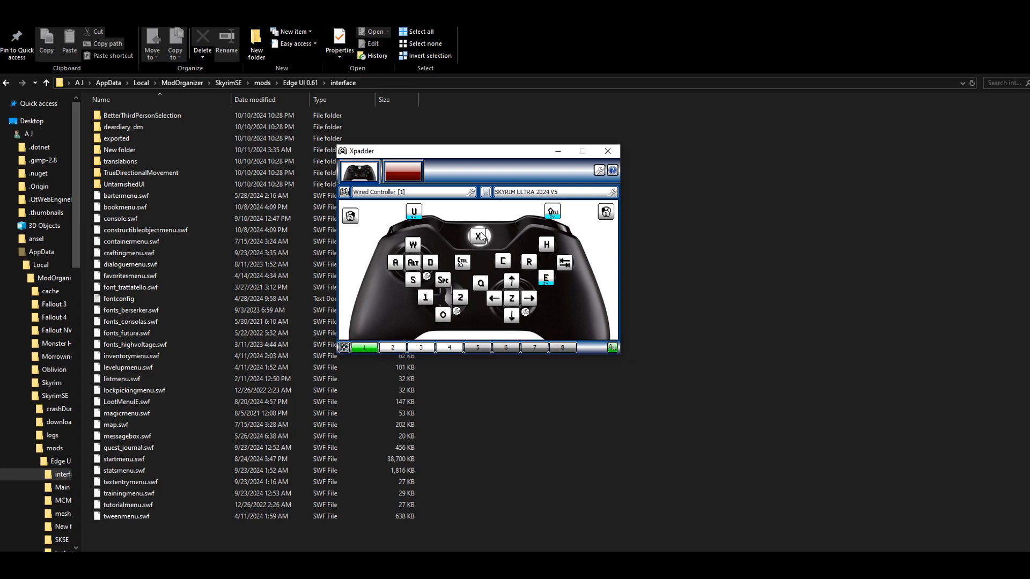
{"action": "left_click", "coordinate": [391, 346]}
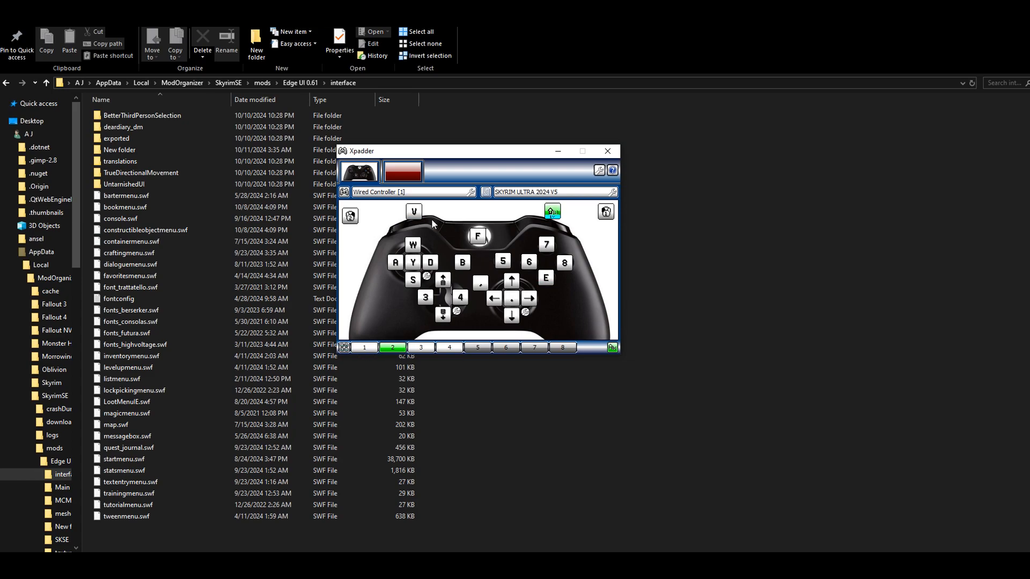
{"action": "mouse_move", "coordinate": [427, 226]}
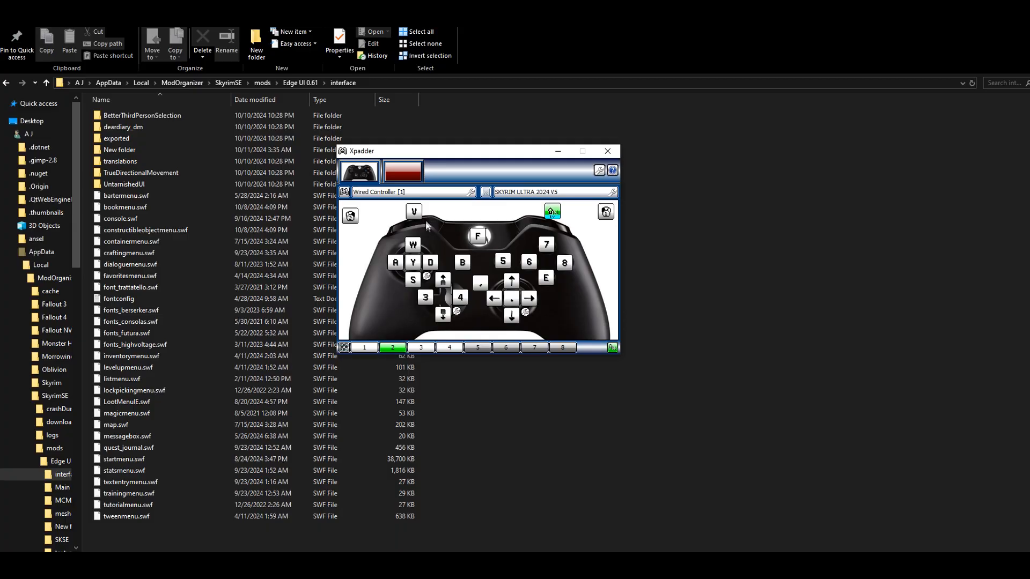
{"action": "mouse_move", "coordinate": [393, 204]}
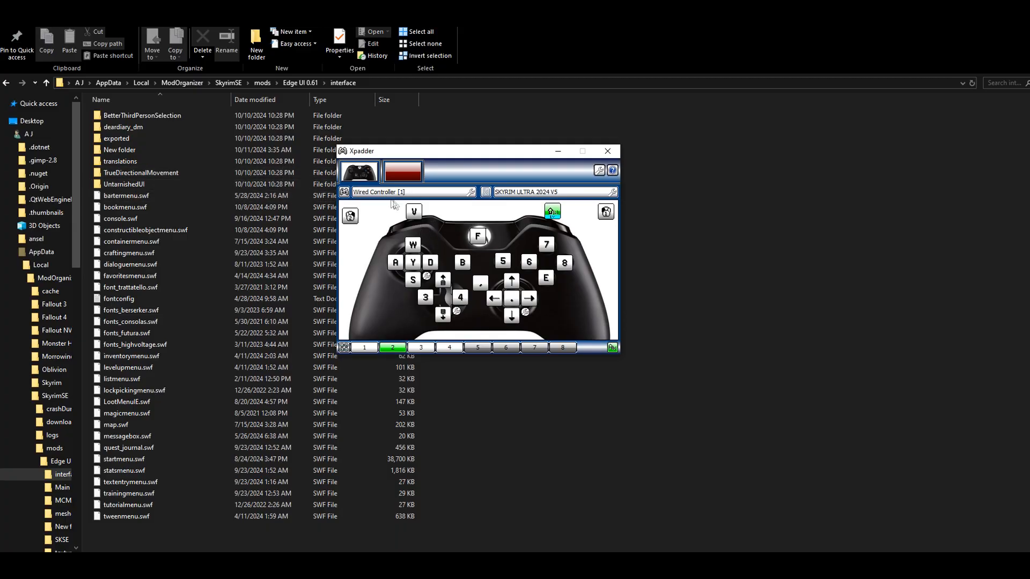
{"action": "mouse_move", "coordinate": [424, 217]}
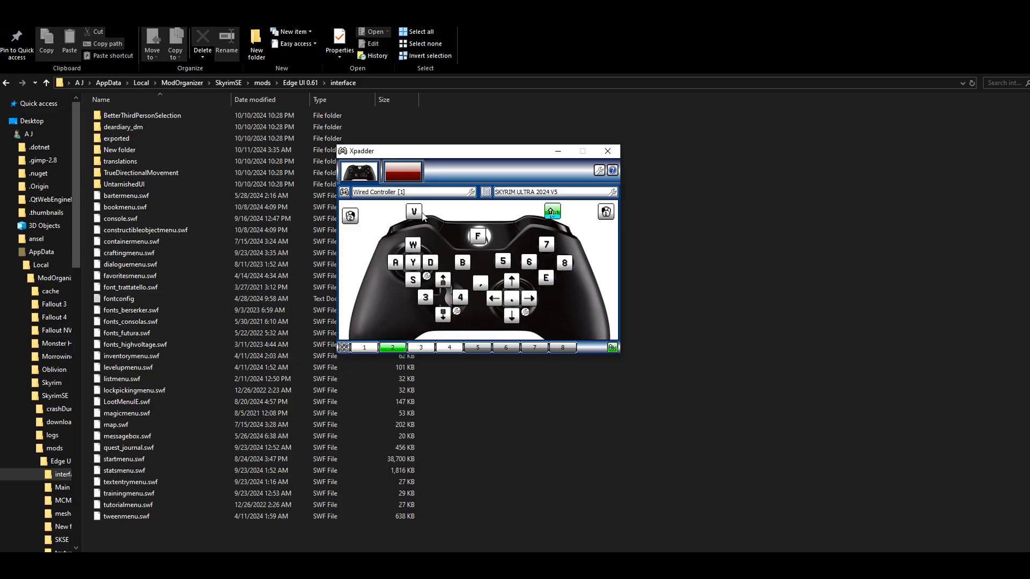
{"action": "mouse_move", "coordinate": [463, 269]}
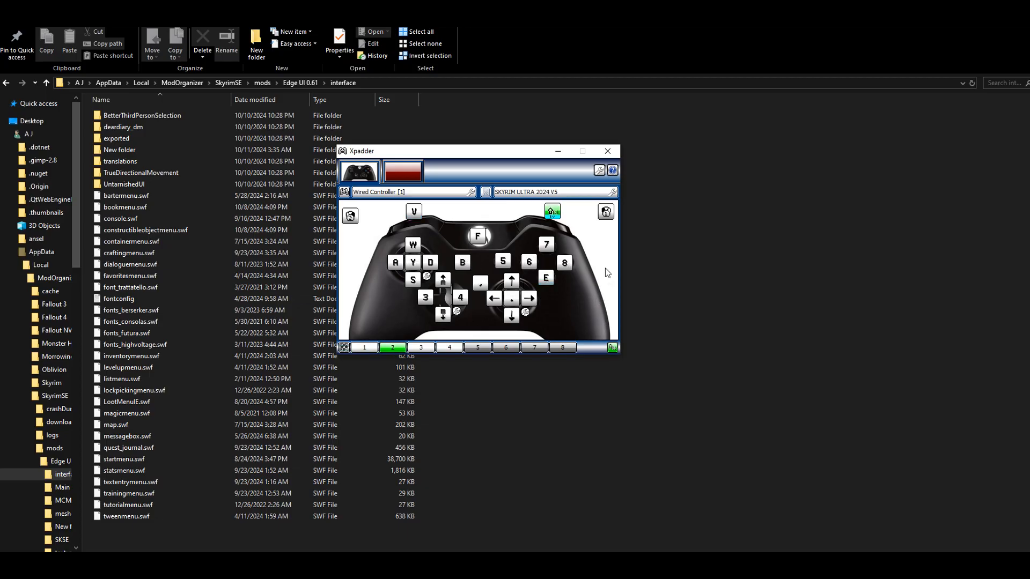
{"action": "mouse_move", "coordinate": [530, 244]}
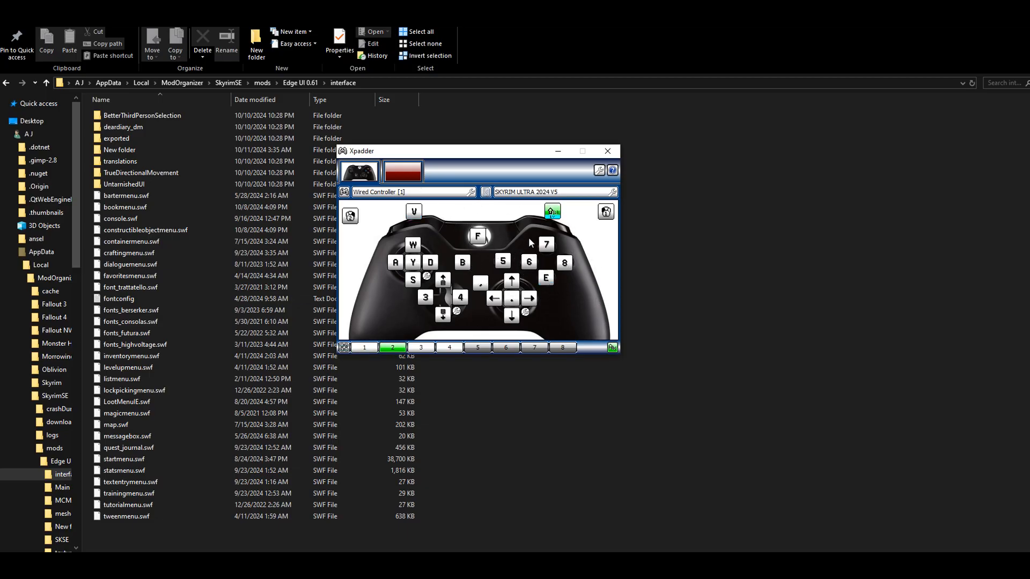
{"action": "mouse_move", "coordinate": [436, 189]}
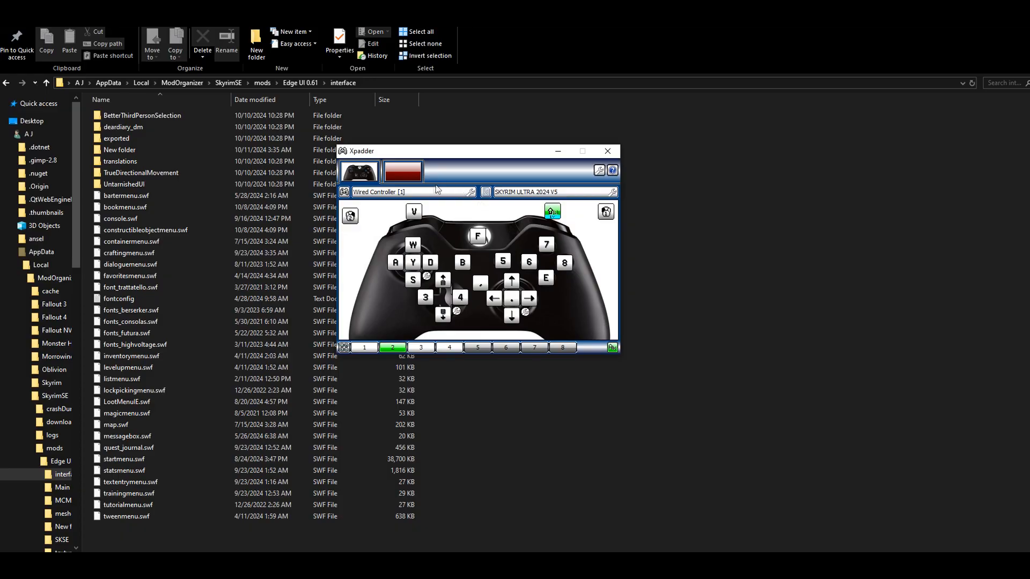
{"action": "mouse_move", "coordinate": [453, 259]}
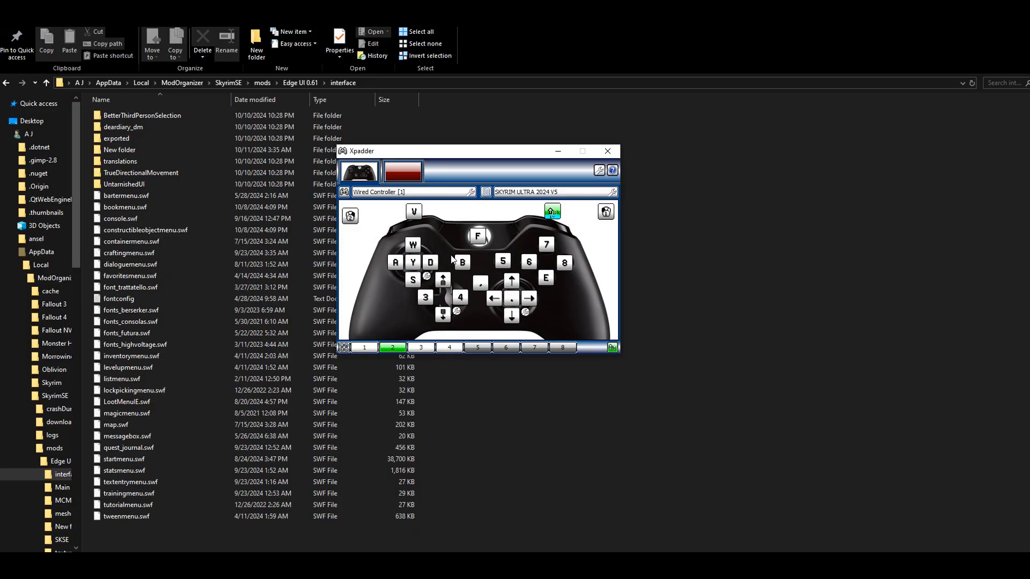
{"action": "mouse_move", "coordinate": [480, 233]}
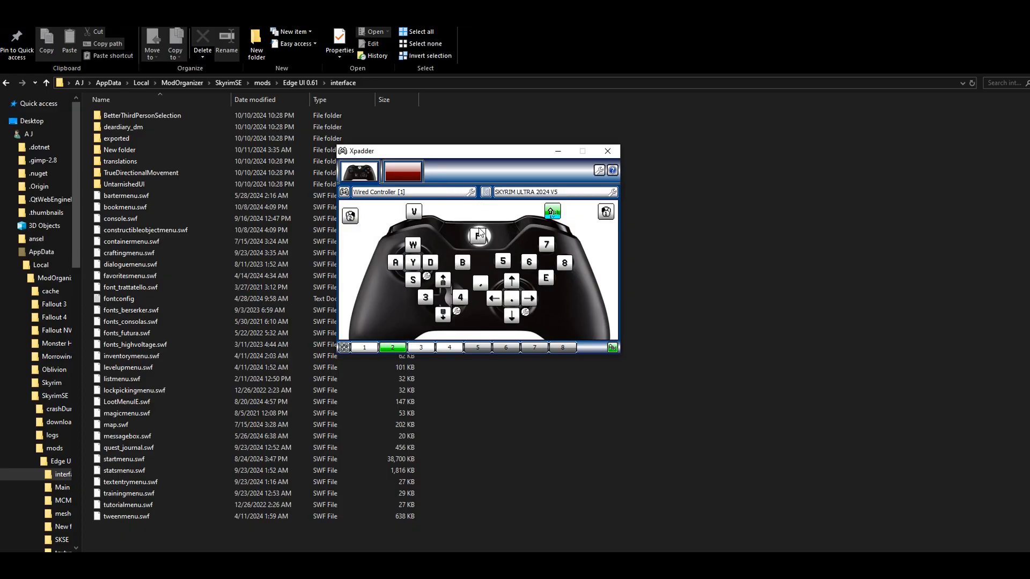
{"action": "mouse_move", "coordinate": [509, 234]}
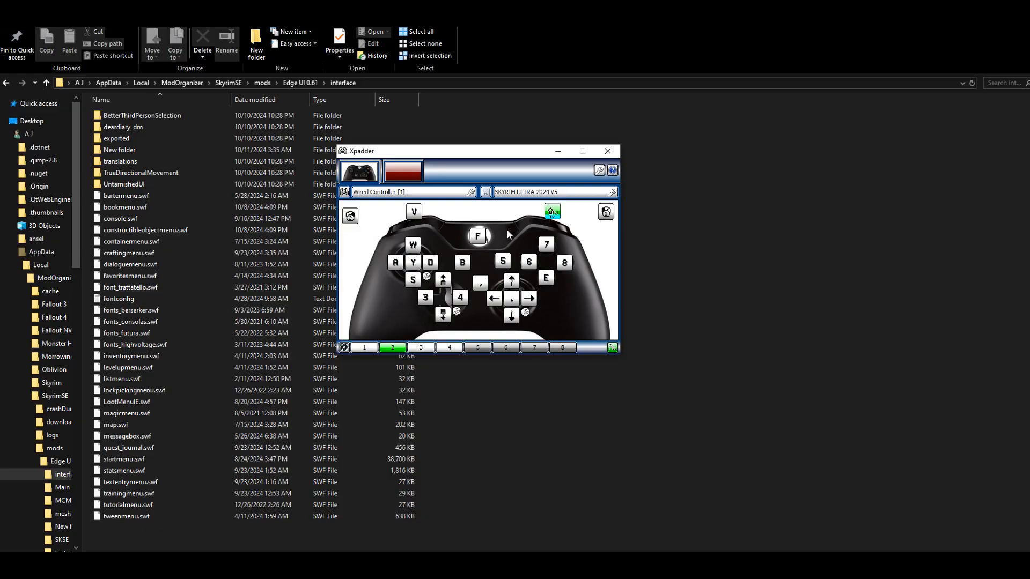
{"action": "mouse_move", "coordinate": [535, 233]}
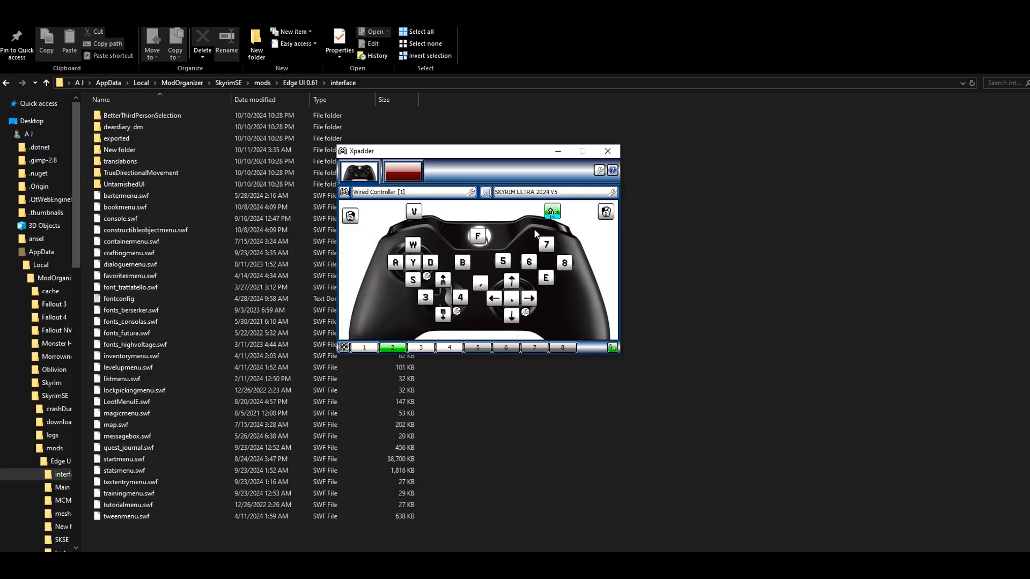
{"action": "mouse_move", "coordinate": [590, 282]}
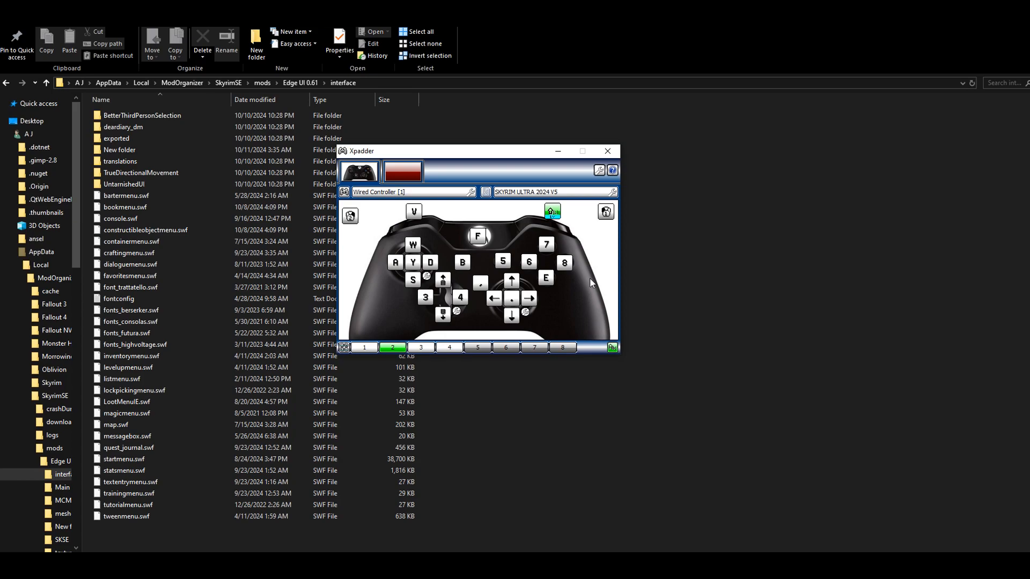
{"action": "mouse_move", "coordinate": [521, 242]}
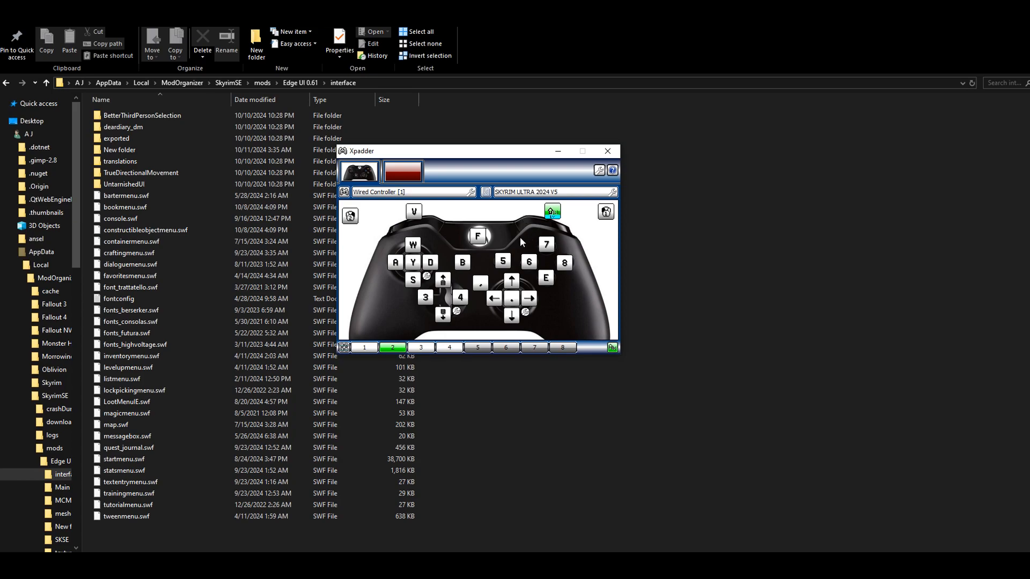
{"action": "mouse_move", "coordinate": [501, 296]}
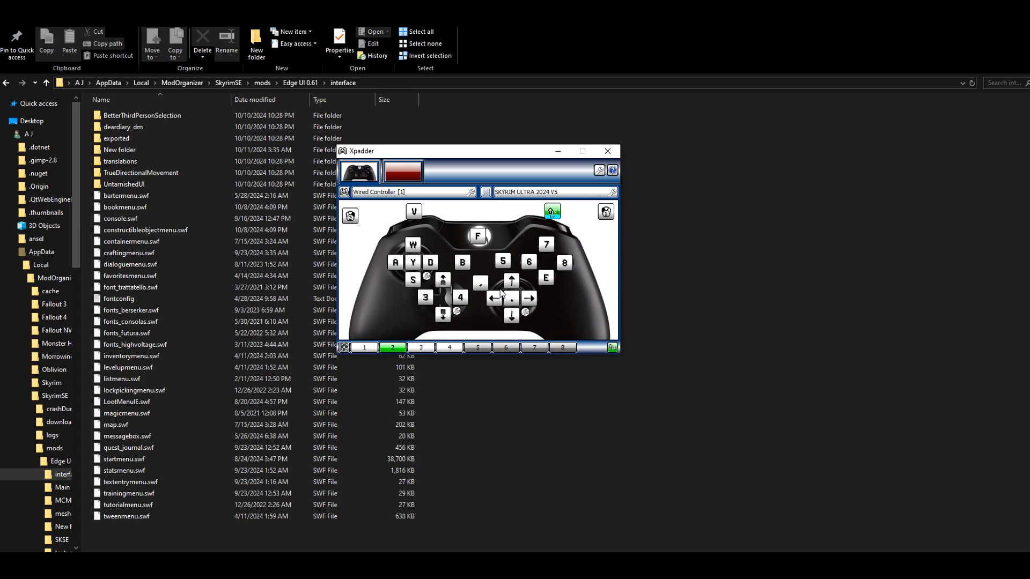
{"action": "mouse_move", "coordinate": [516, 307]}
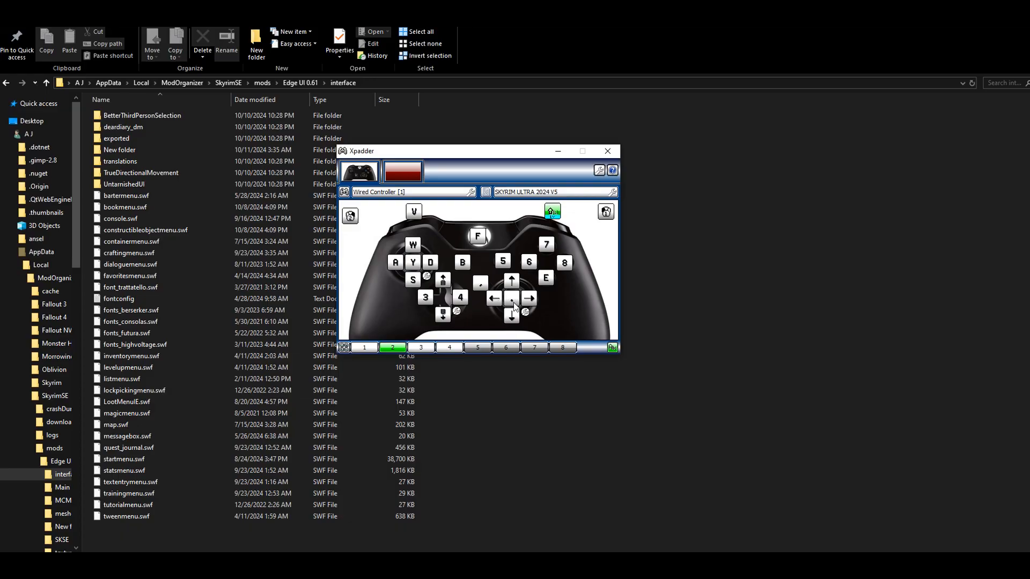
{"action": "left_click", "coordinate": [364, 346]}
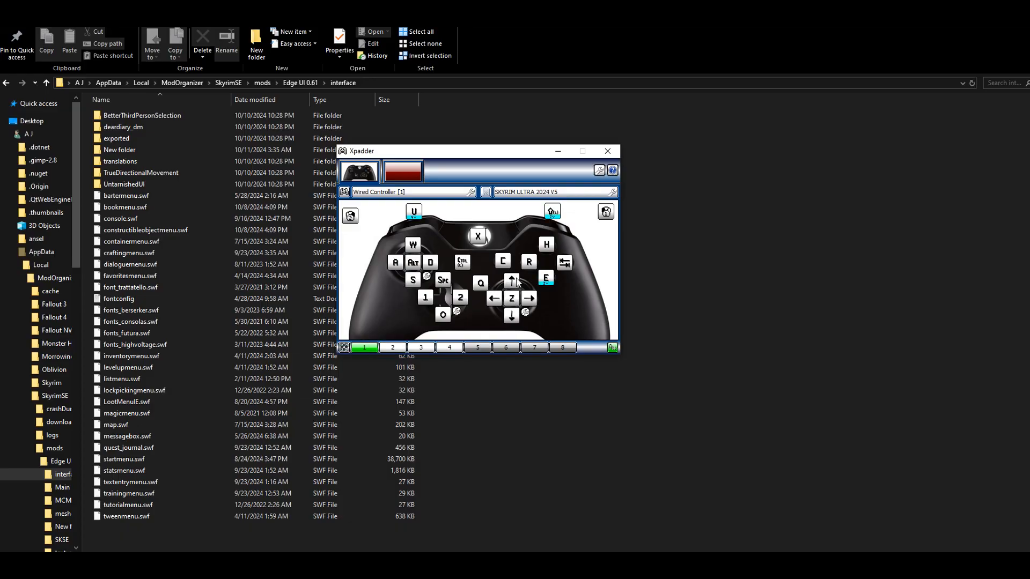
{"action": "mouse_move", "coordinate": [498, 331]}
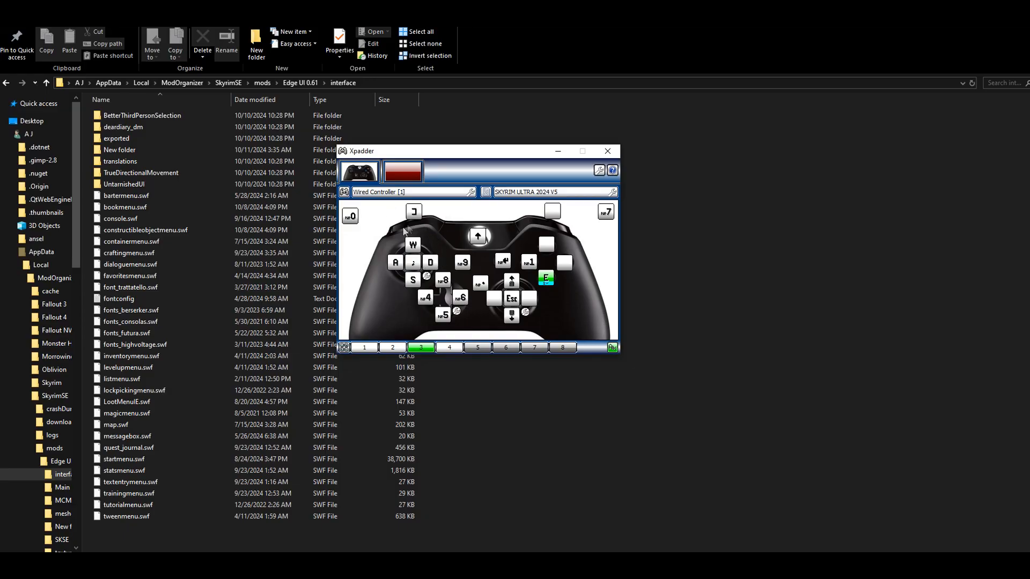
{"action": "mouse_move", "coordinate": [415, 226]}
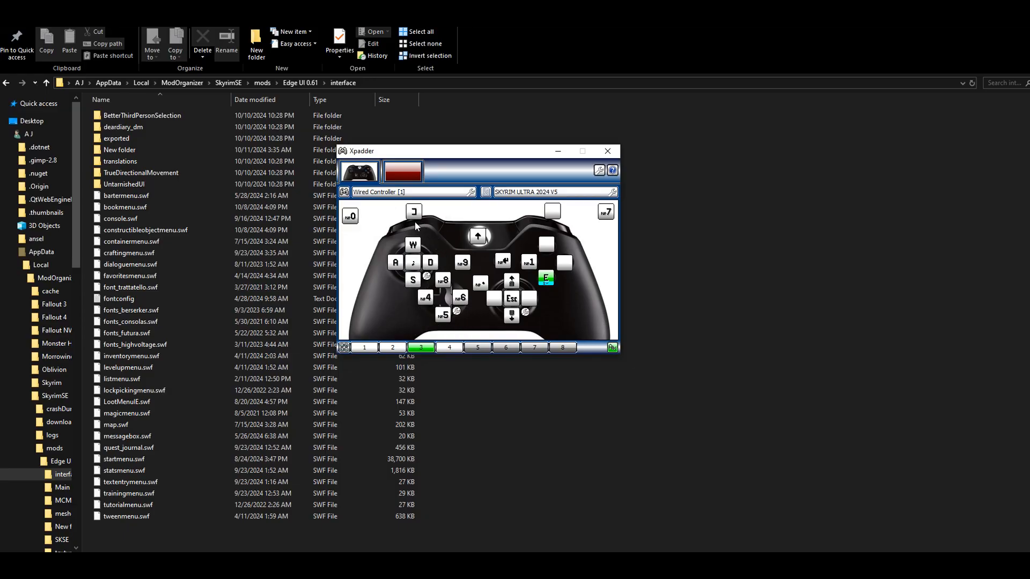
{"action": "mouse_move", "coordinate": [486, 282]}
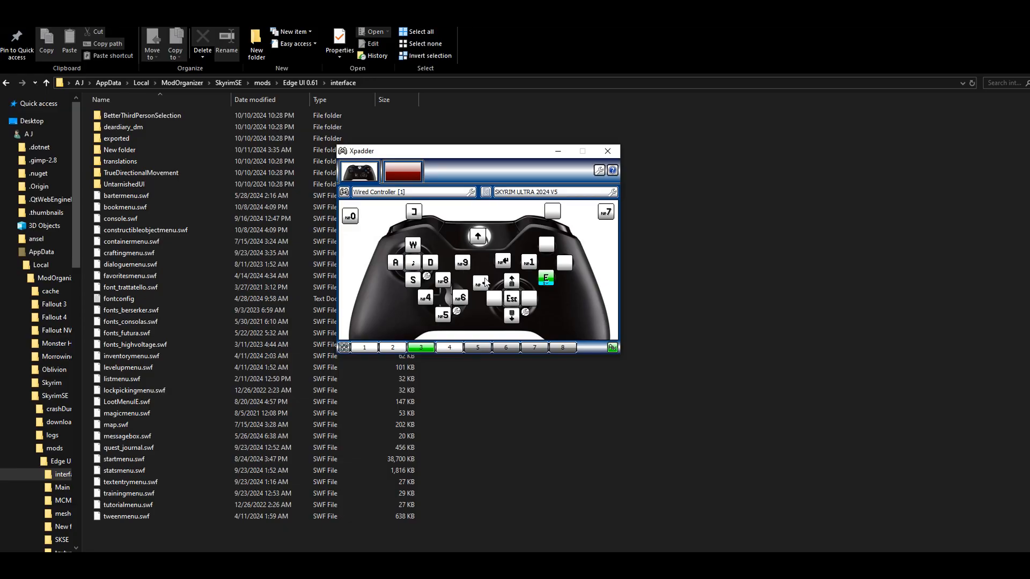
{"action": "left_click", "coordinate": [363, 347]}
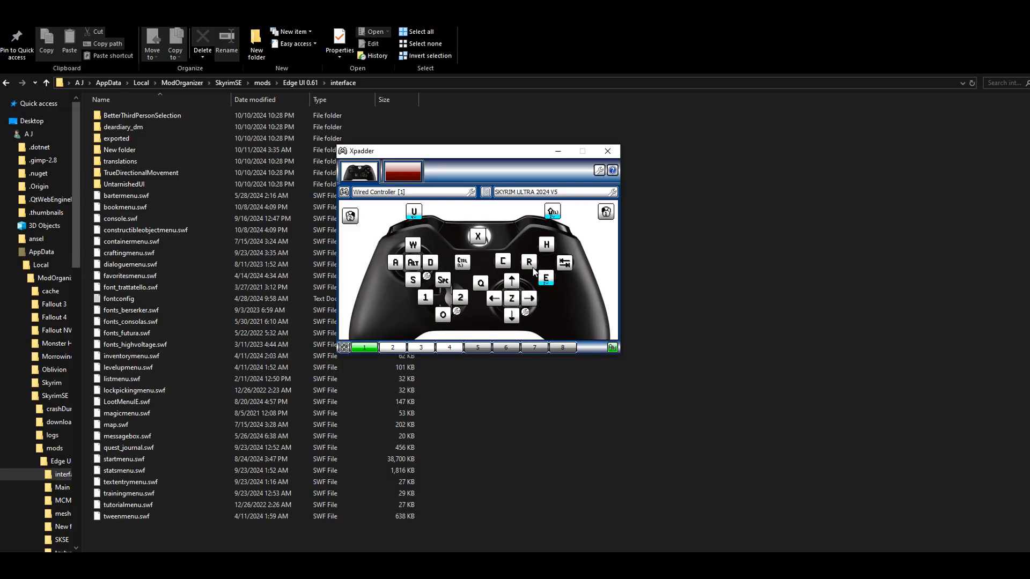
{"action": "mouse_move", "coordinate": [534, 274]}
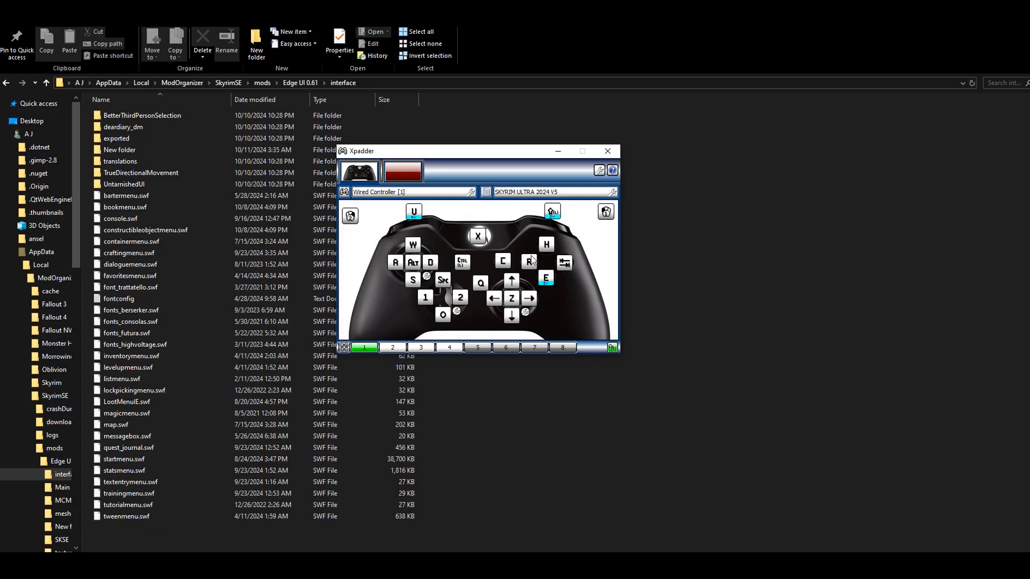
{"action": "mouse_move", "coordinate": [499, 235]}
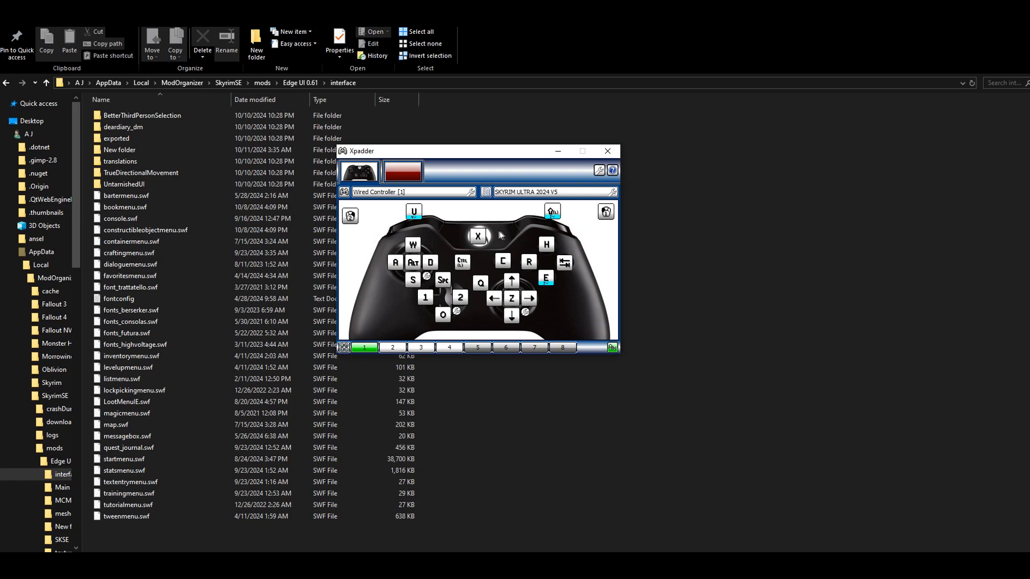
{"action": "mouse_move", "coordinate": [557, 323]}
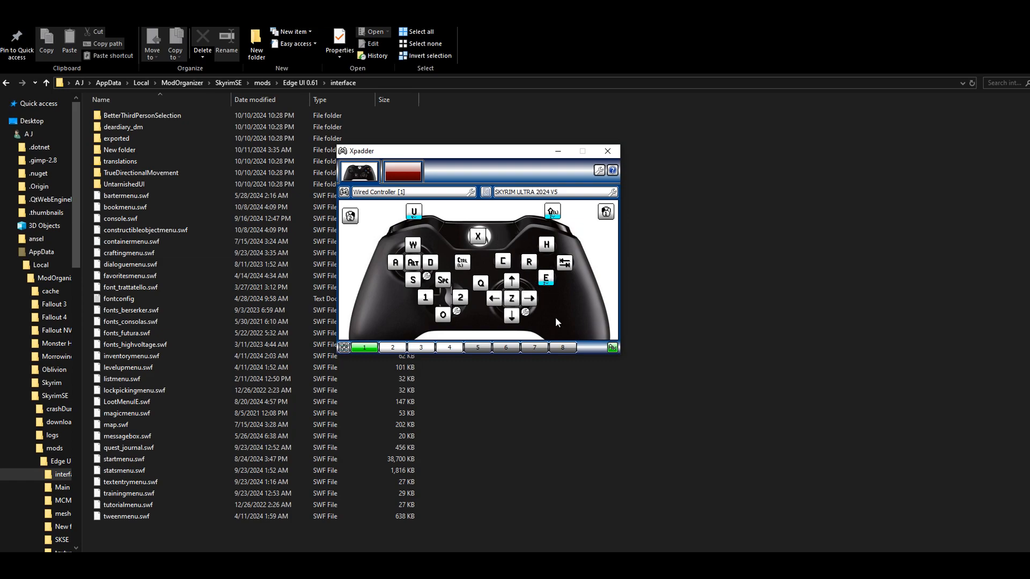
{"action": "mouse_move", "coordinate": [557, 308]}
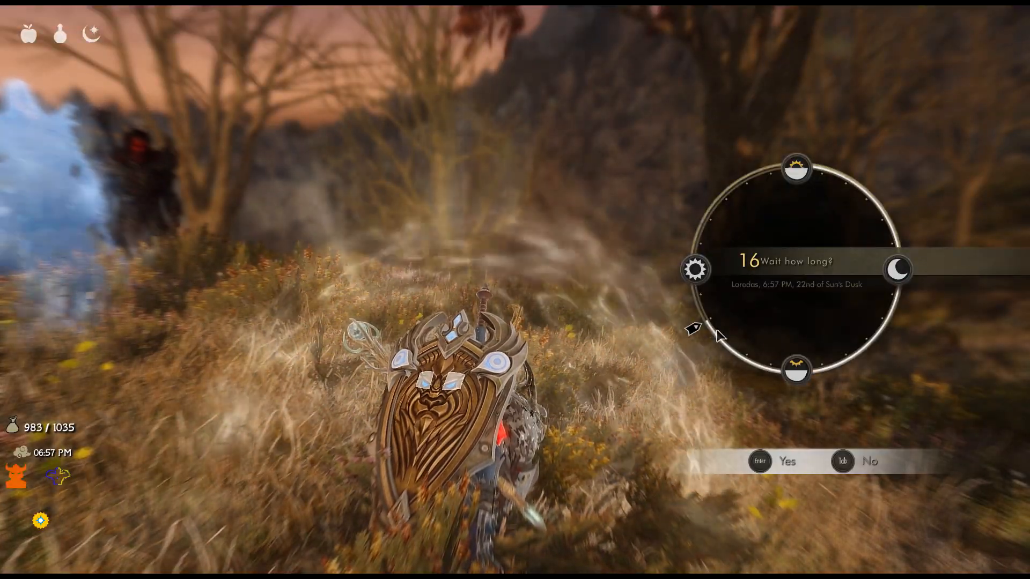
Dismiss the wait prompt to return to the scene with the companions
{"action": "key", "text": "Enter"}
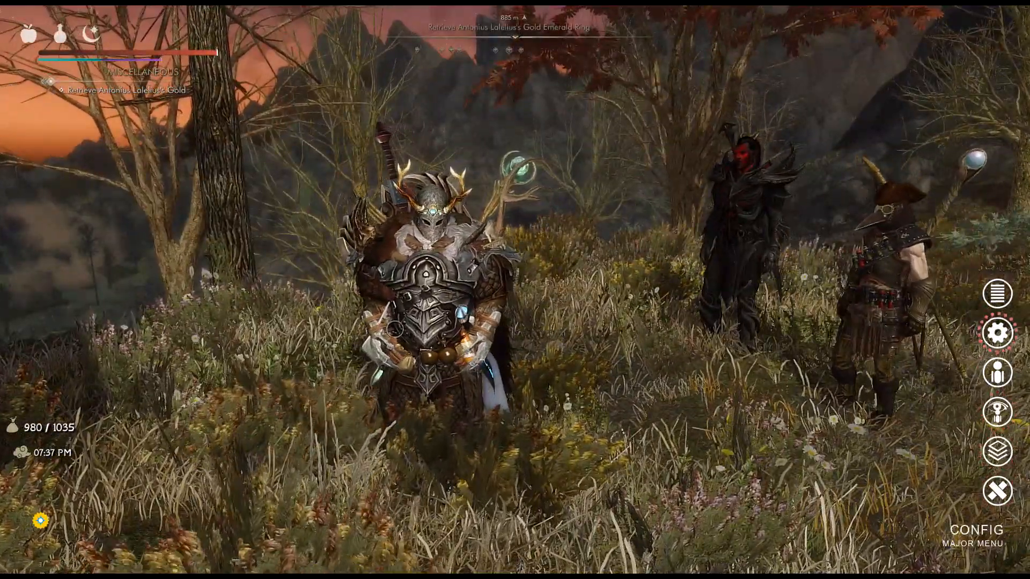
{"action": "left_click", "coordinate": [997, 490]}
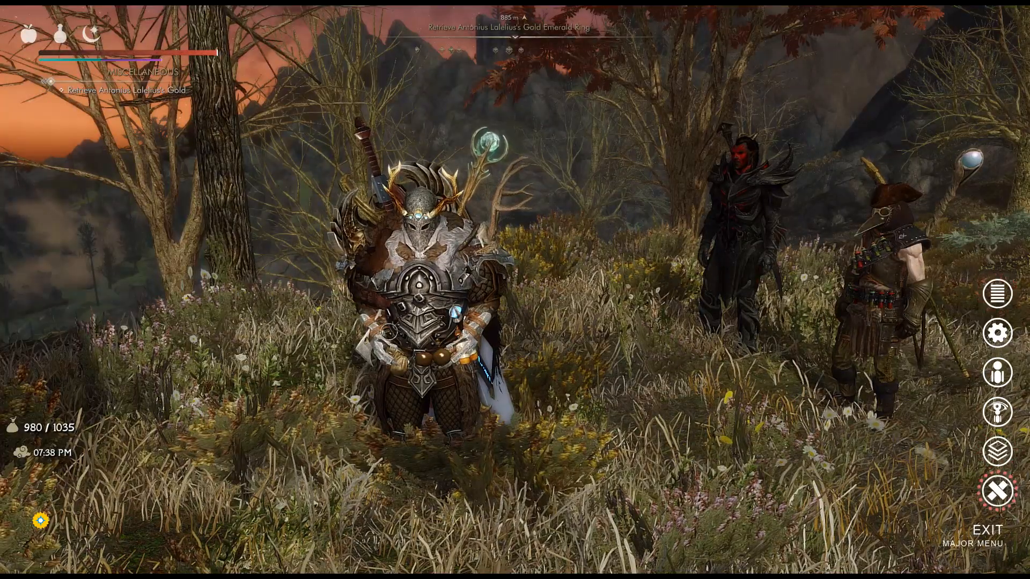
{"action": "mouse_move", "coordinate": [996, 412]}
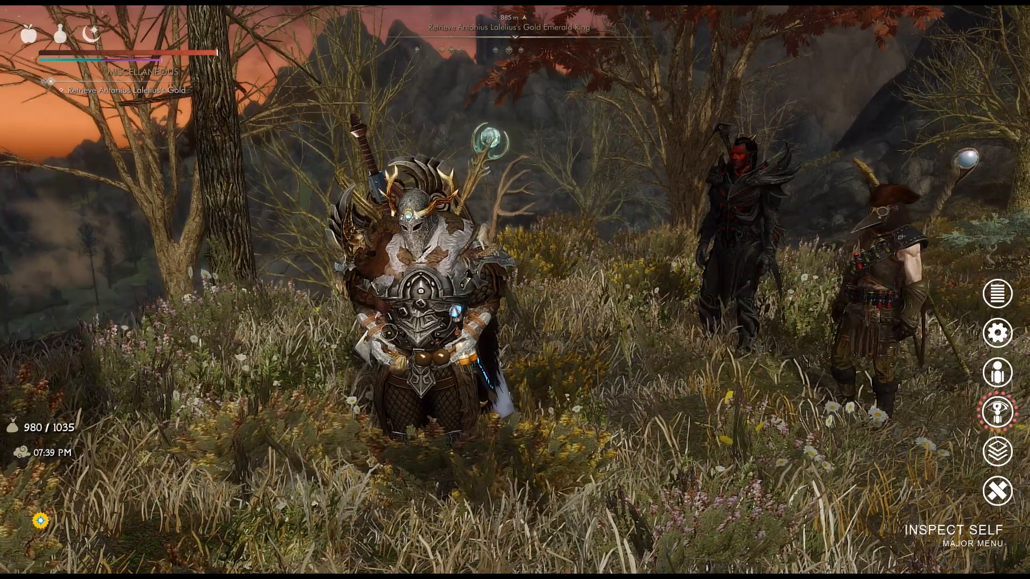
{"action": "left_click", "coordinate": [997, 418]}
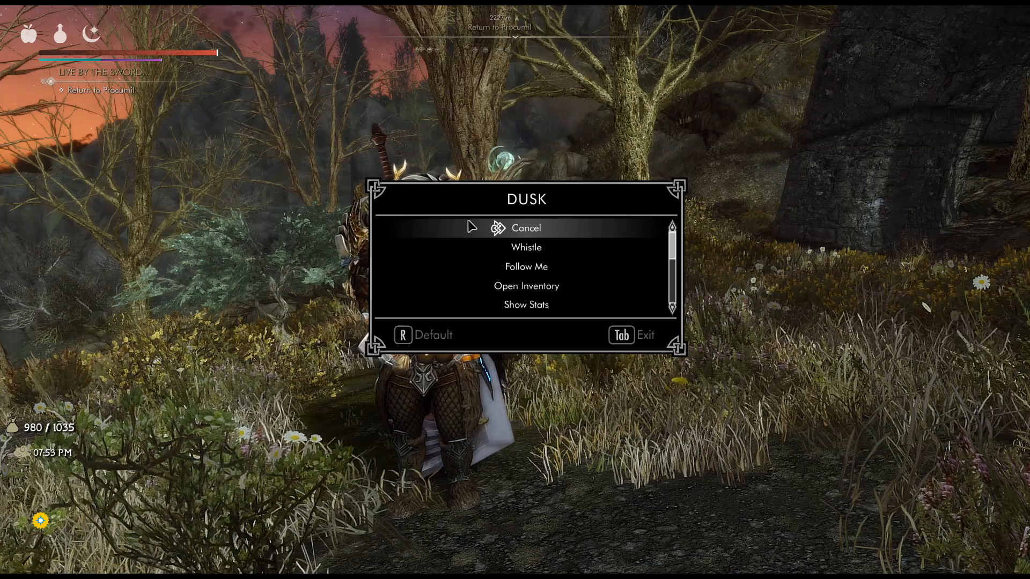
Exit Dusk's horse command menu and return to normal gameplay
{"action": "left_click", "coordinate": [525, 227]}
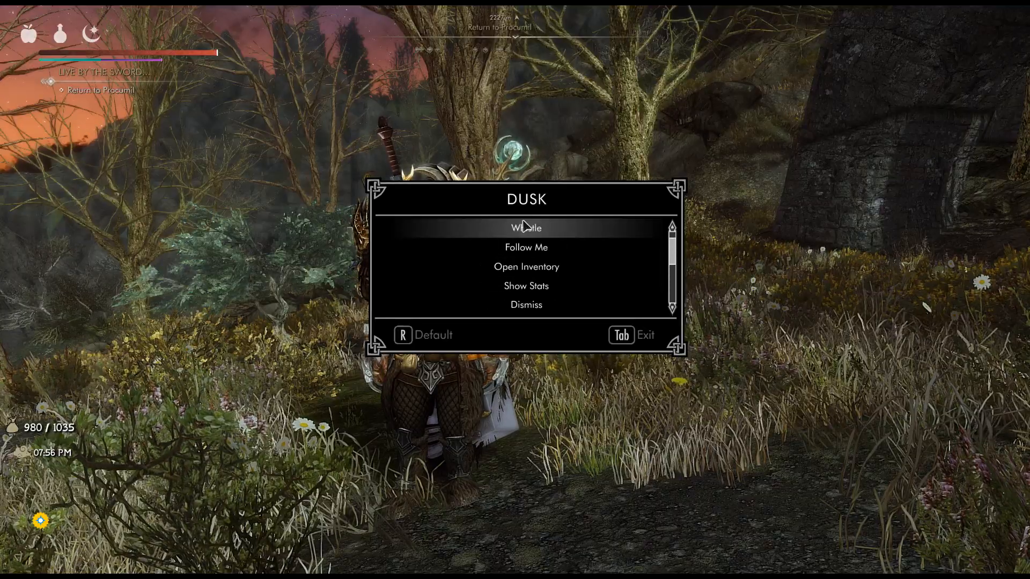
{"action": "key", "text": "Tab"}
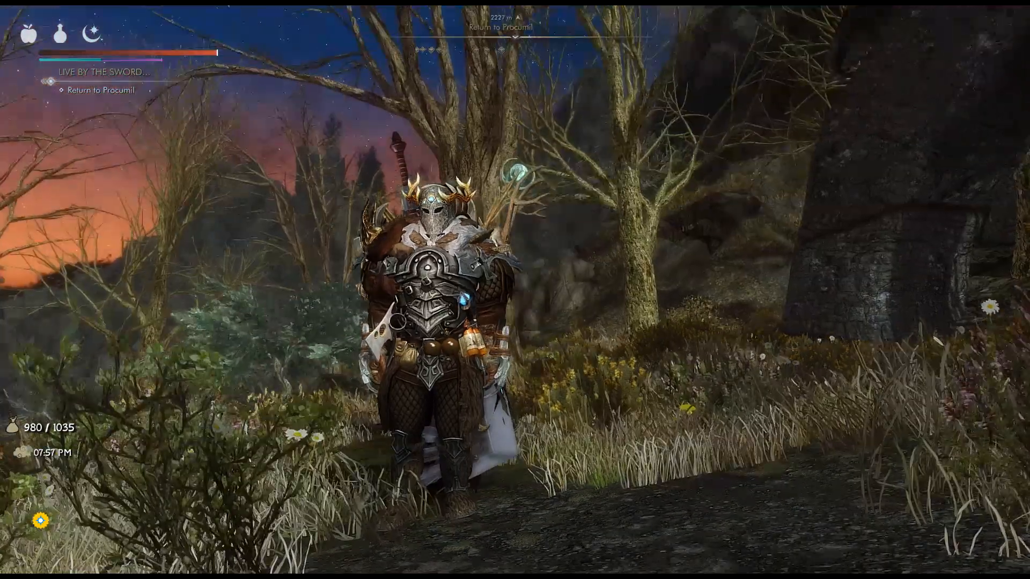